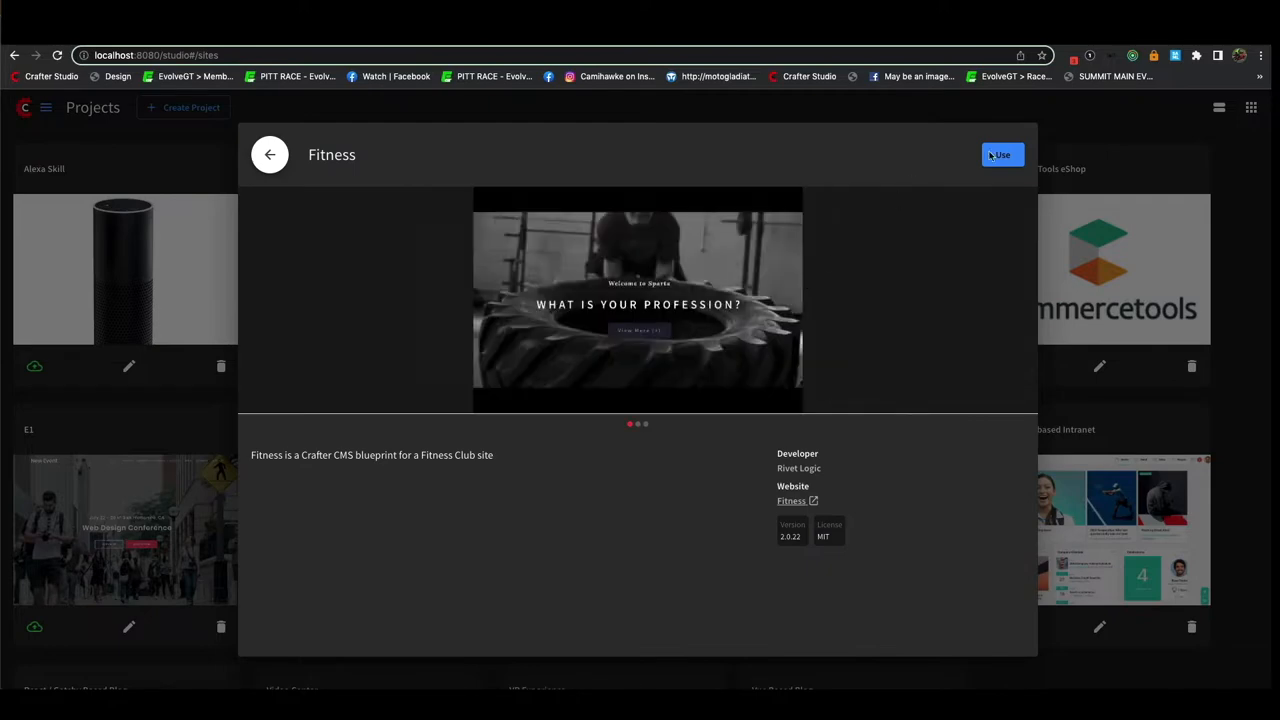
# Start a new project named EvolveGT from the Fitness blueprint and create it.
pyautogui.click(1000, 154)
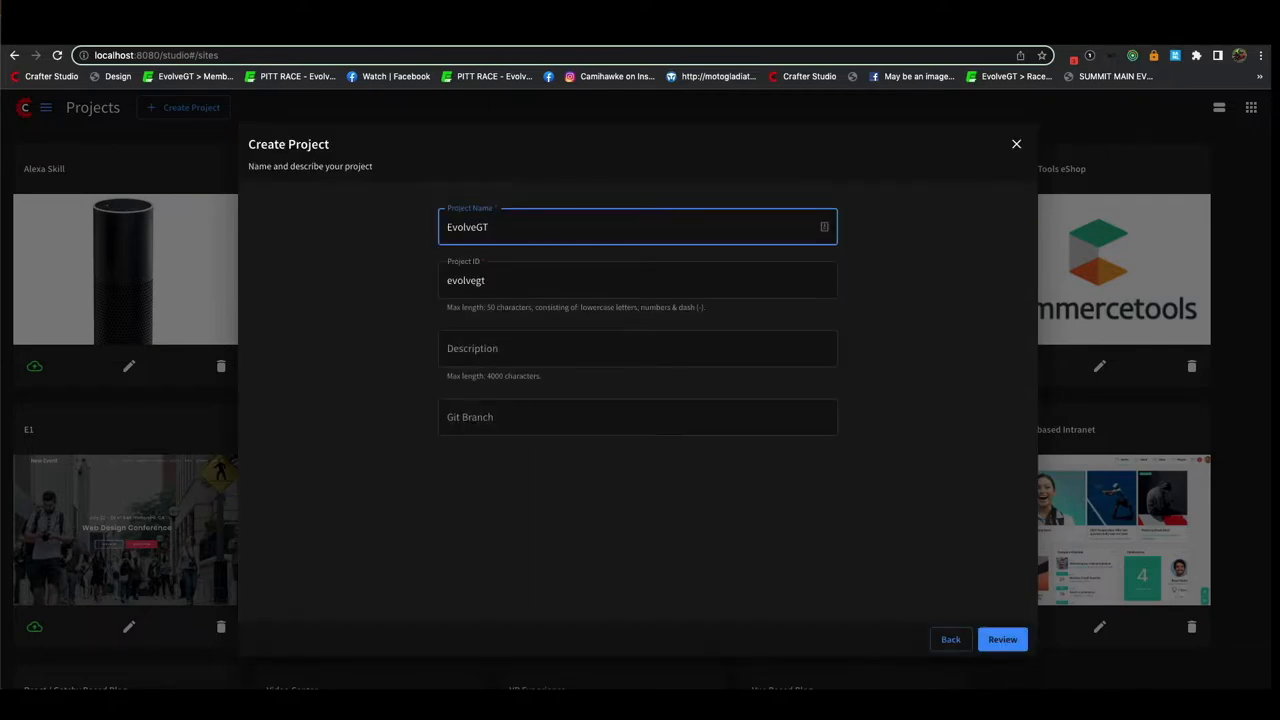
pyautogui.click(1002, 640)
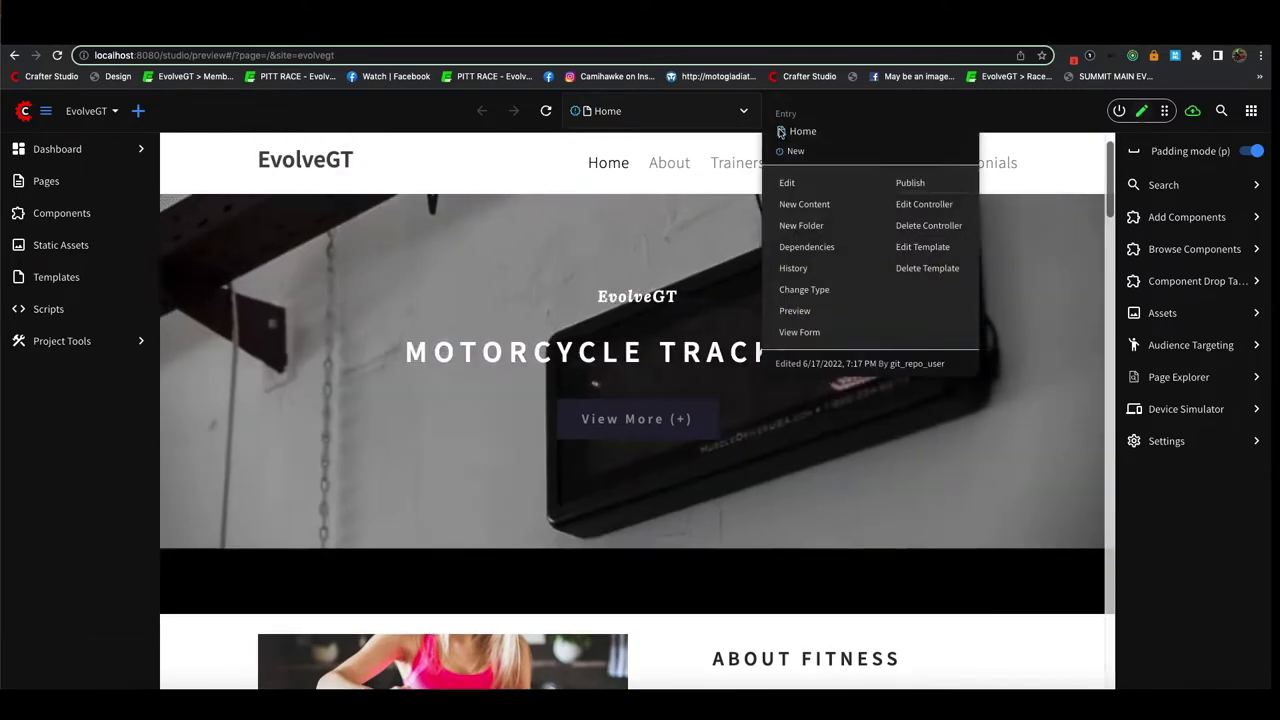
# Replace the Video Banner background with uploaded motorcycle track footage and set the button to 'Sign Up Now!'.
pyautogui.click(788, 182)
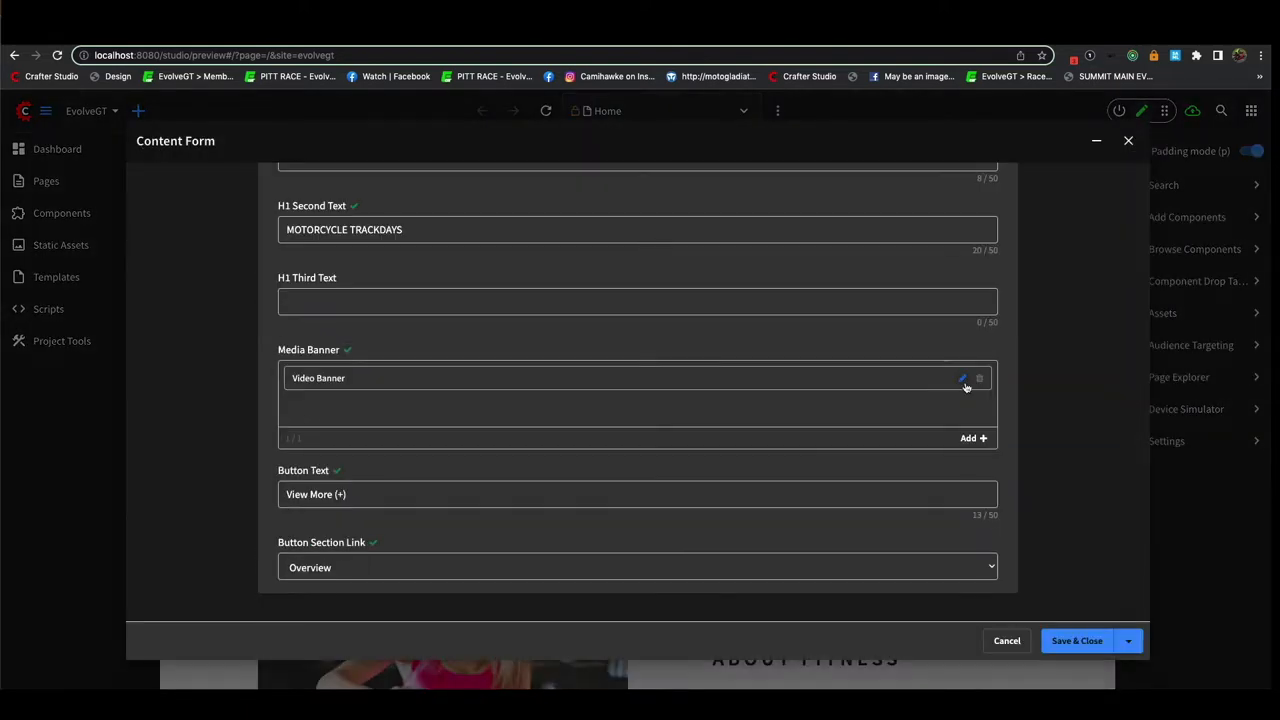
pyautogui.click(962, 378)
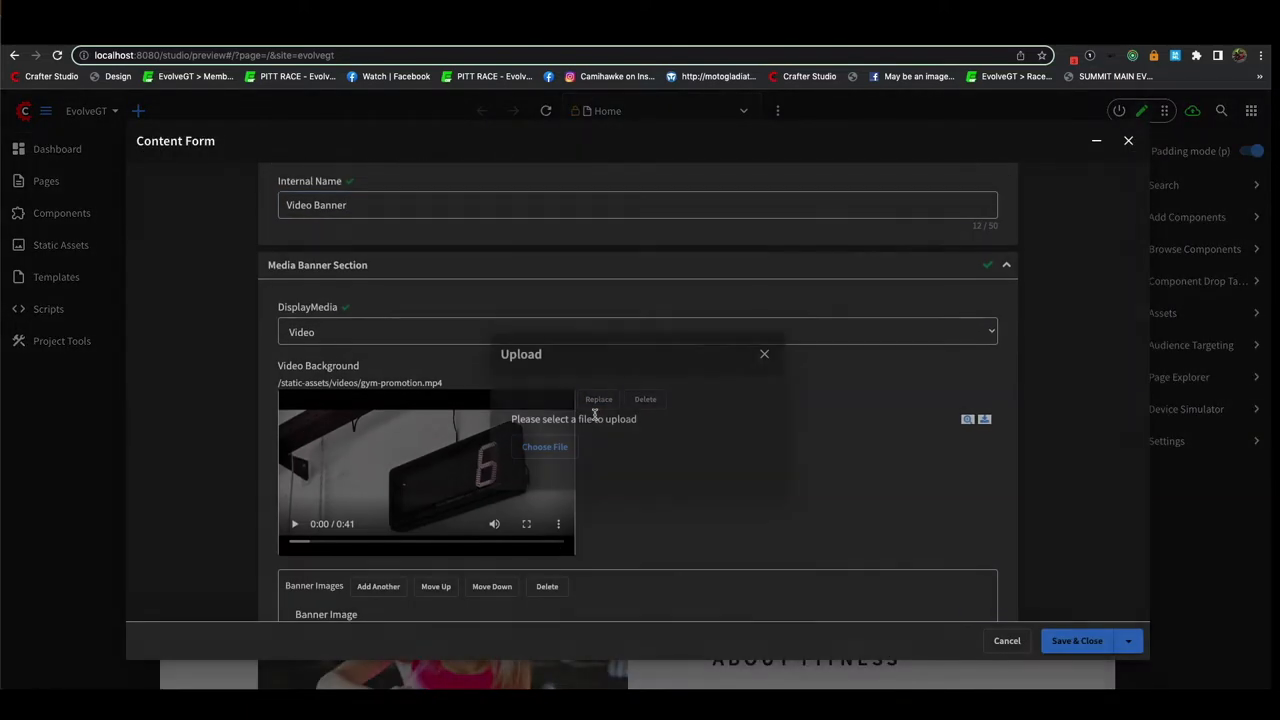
pyautogui.click(544, 446)
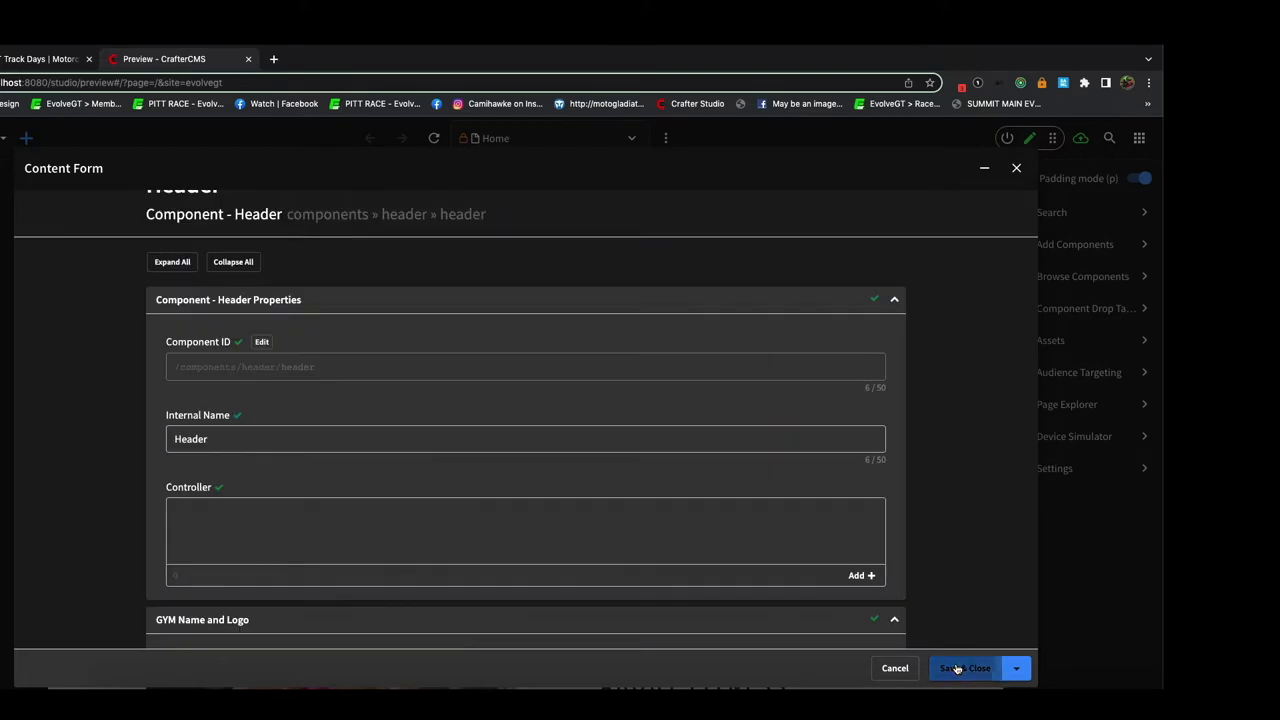
pyautogui.click(964, 668)
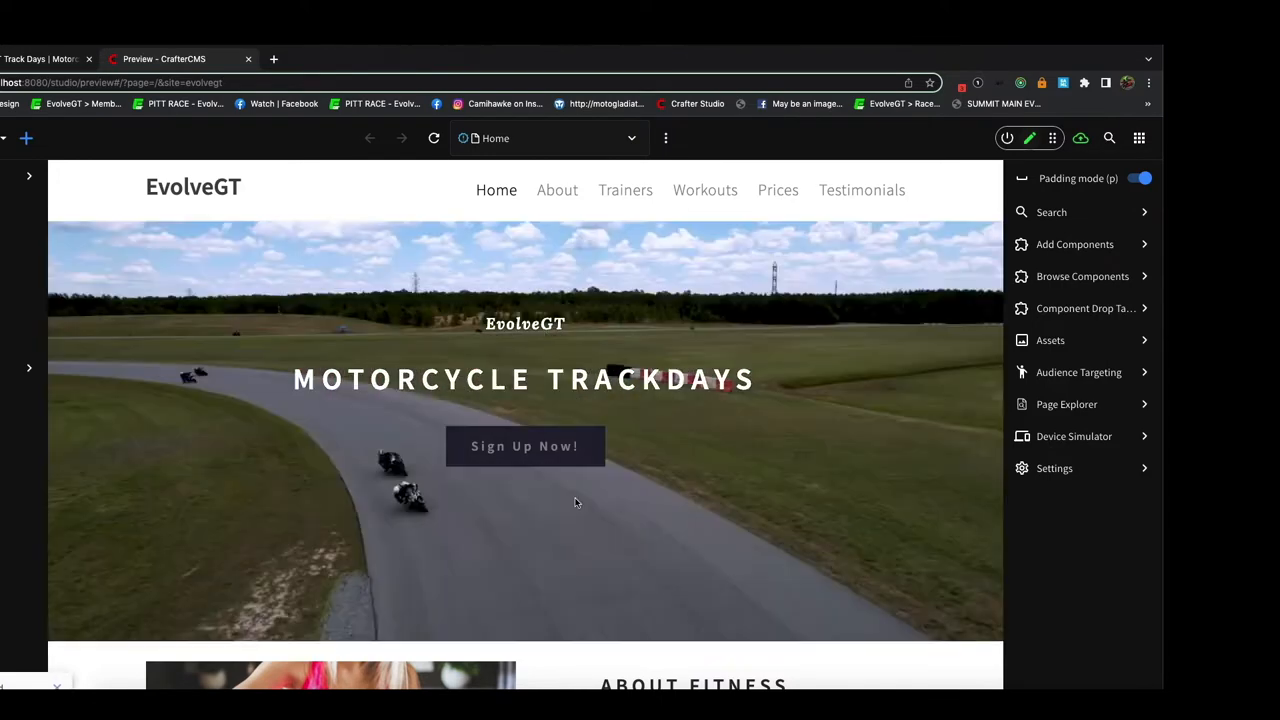
# Drop a team-with-motorcycles photo onto the About image and retitle the heading 'WELCOME TO EVOLVEGT'.
pyautogui.scroll(-3)
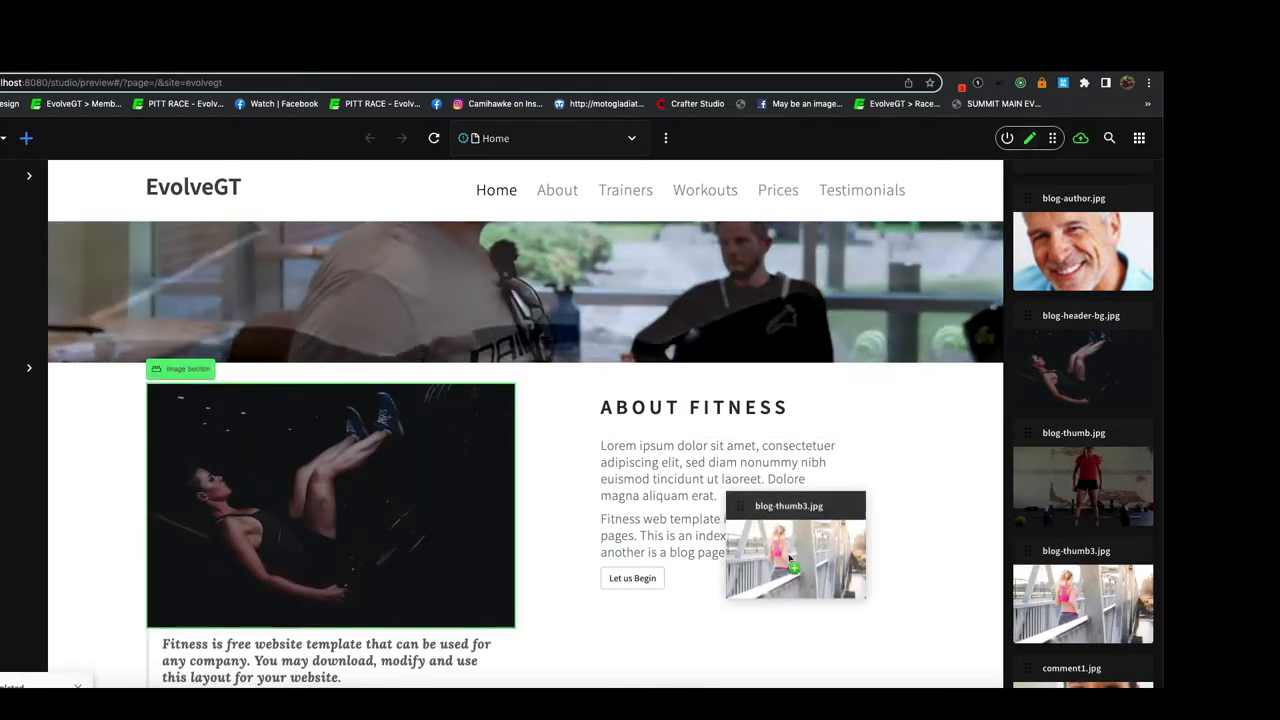
pyautogui.moveTo(1084, 604); pyautogui.dragTo(330, 504)
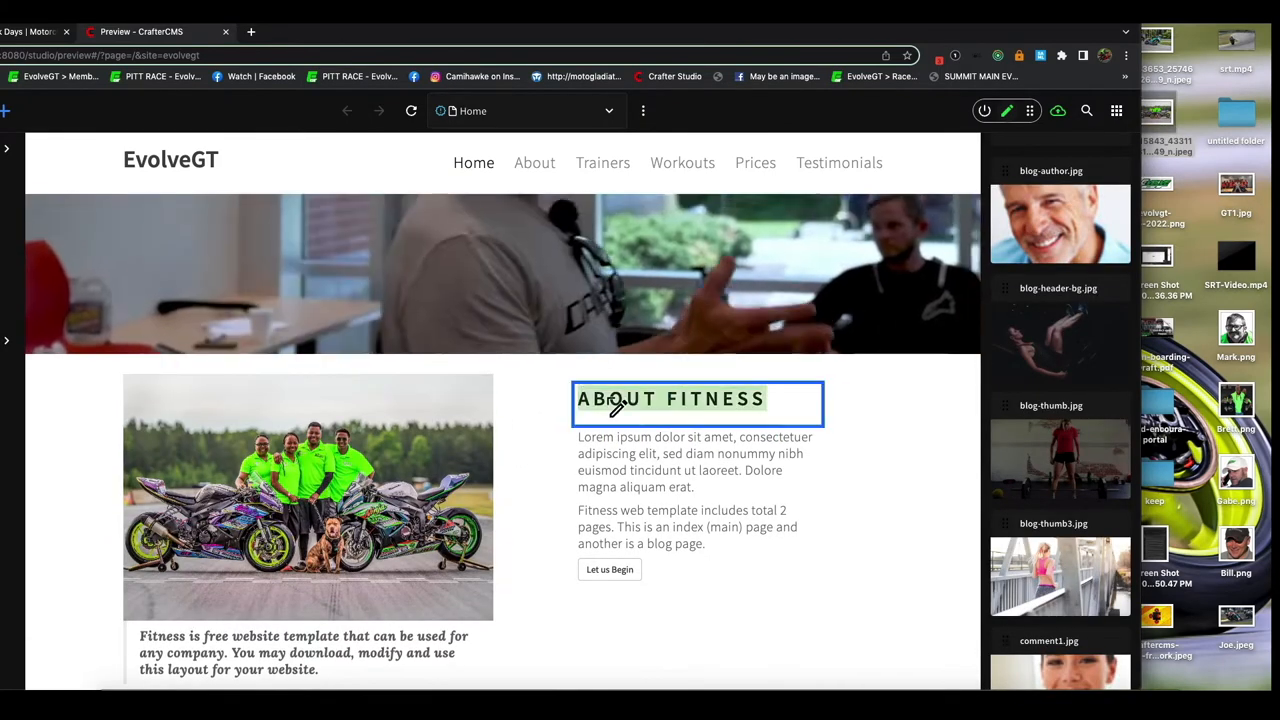
pyautogui.write('WELCOME TO EVOLVEGT')
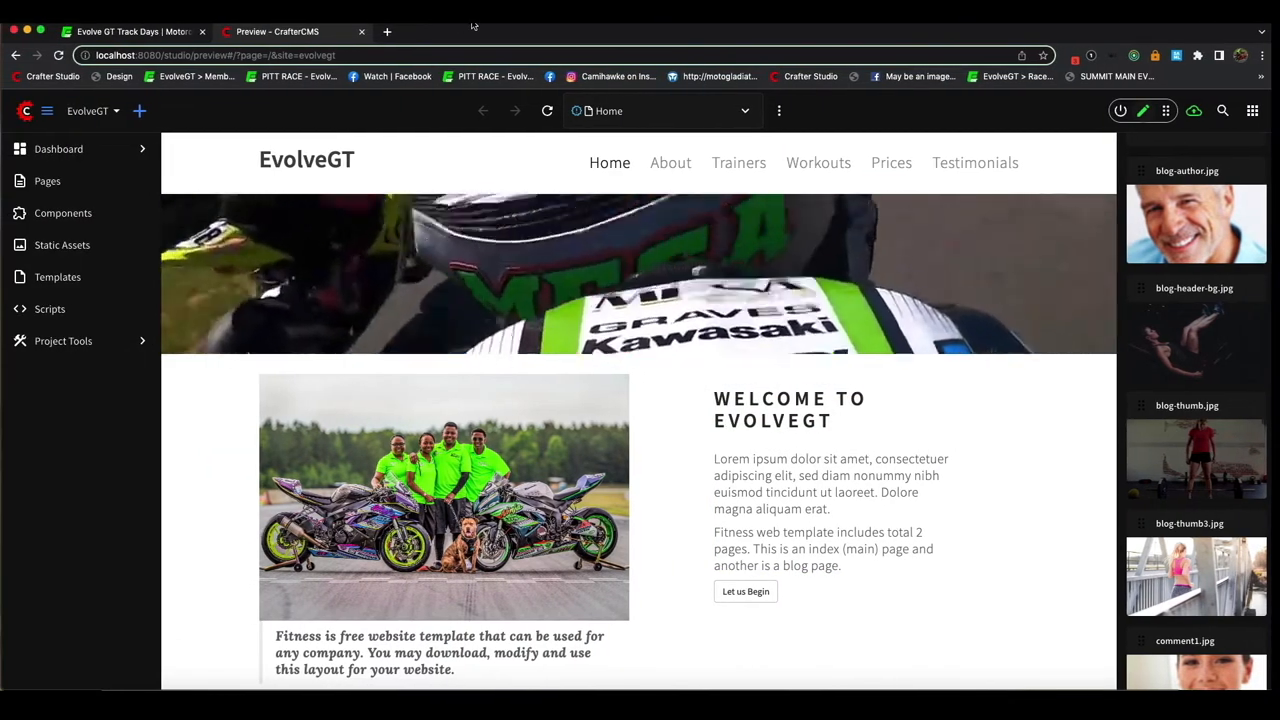
# Retitle Our Trainers to 'BEHIND THE SCENES' with subtitle 'Our expert team is here to make your track day great'.
pyautogui.click(830, 482)
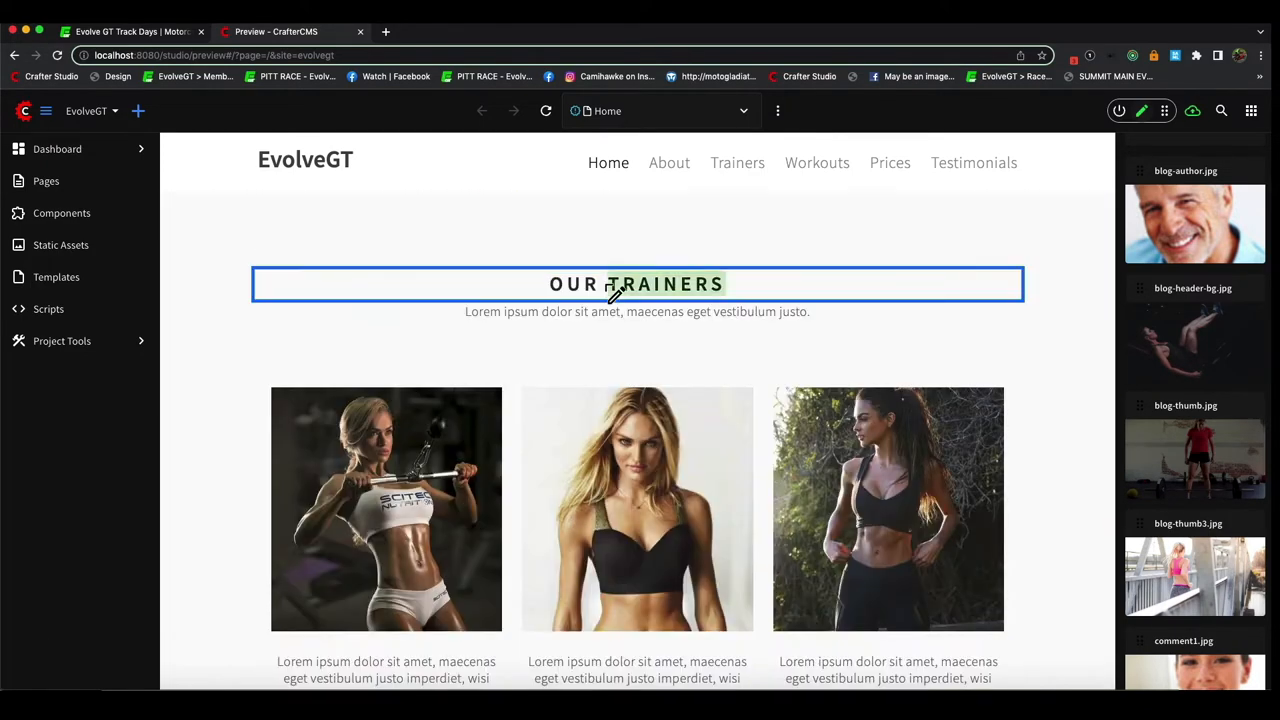
pyautogui.write('BEHIND THE SCENES')
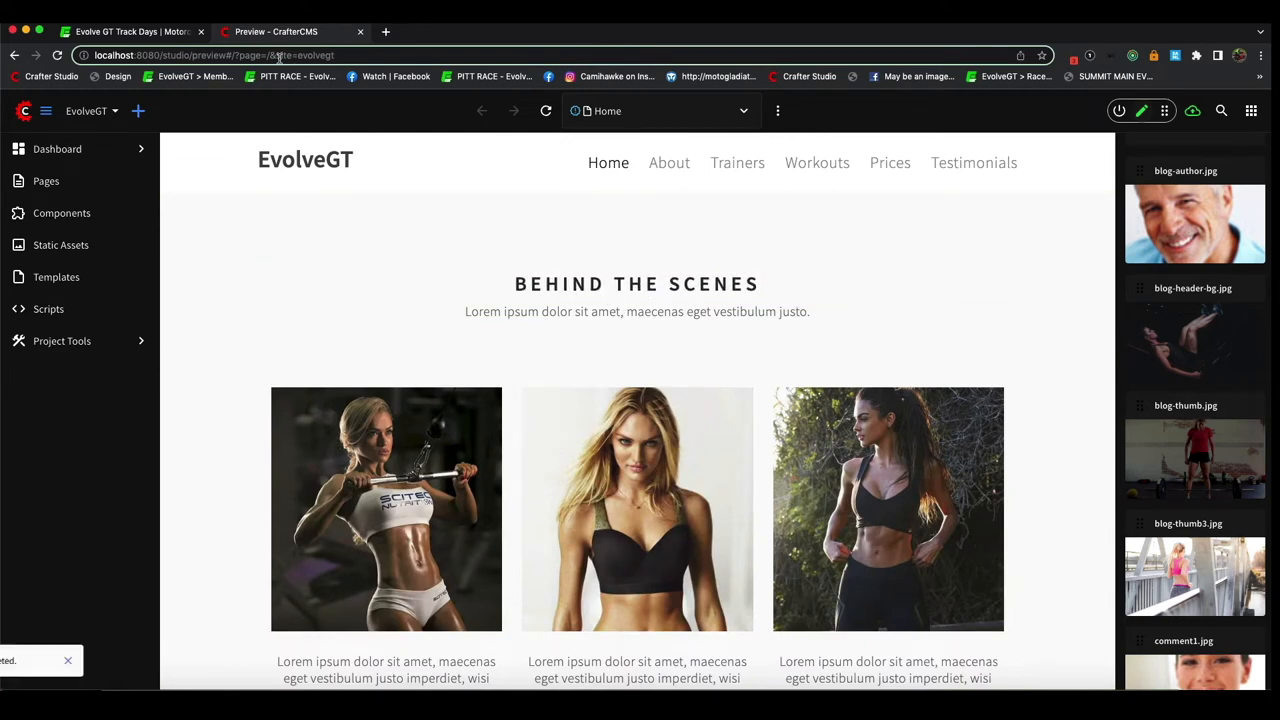
pyautogui.write('Our expert team is here to make your track day great')
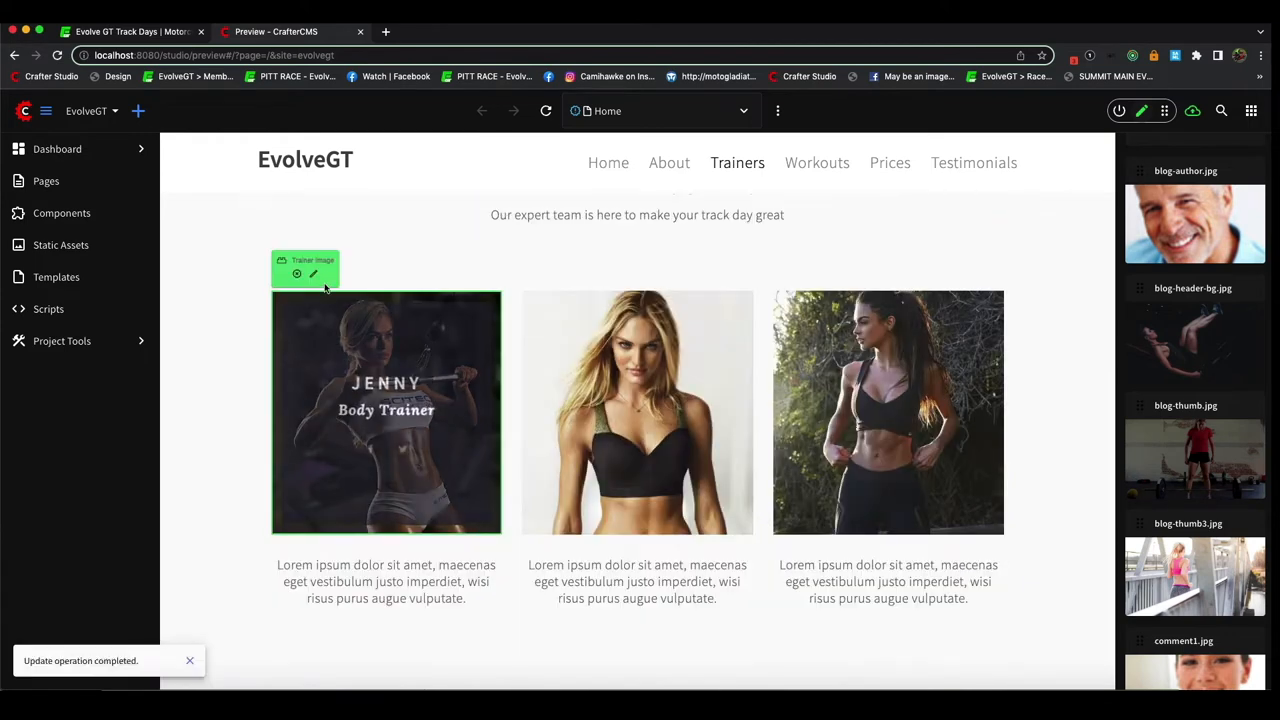
# Replace the first trainer's photo with the uploaded Bill.png and save it.
pyautogui.click(312, 272)
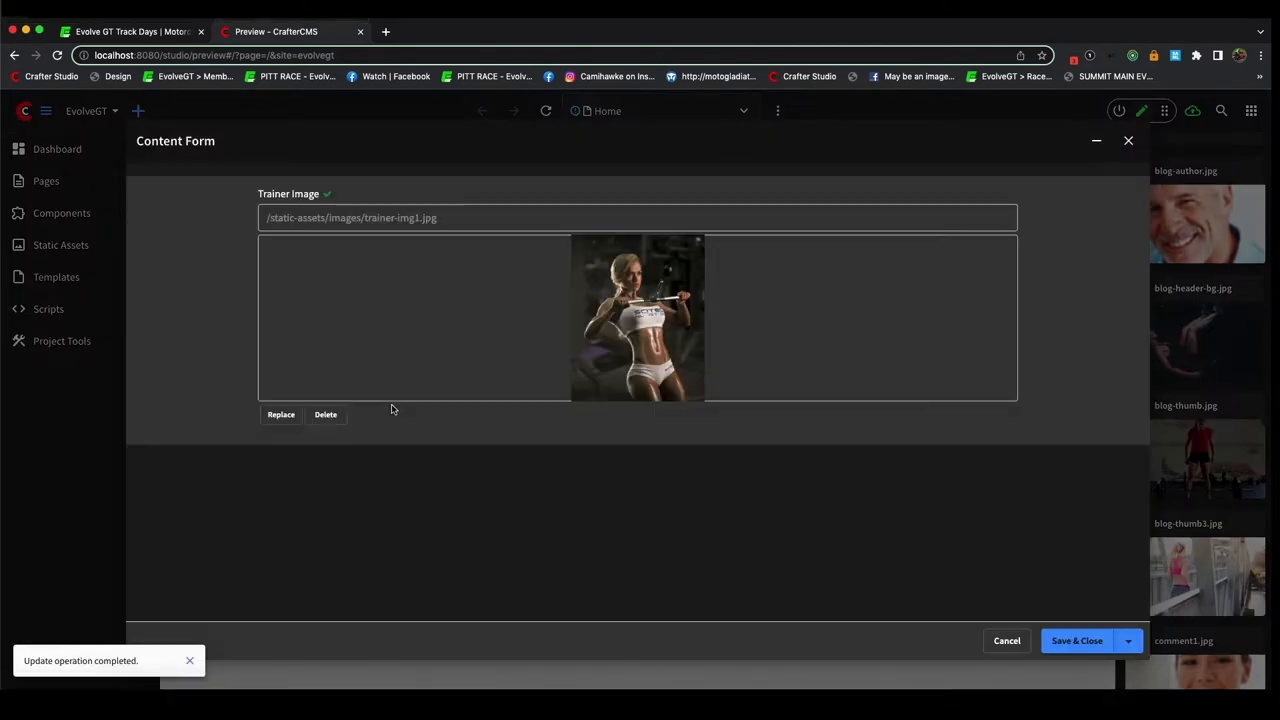
pyautogui.click(280, 414)
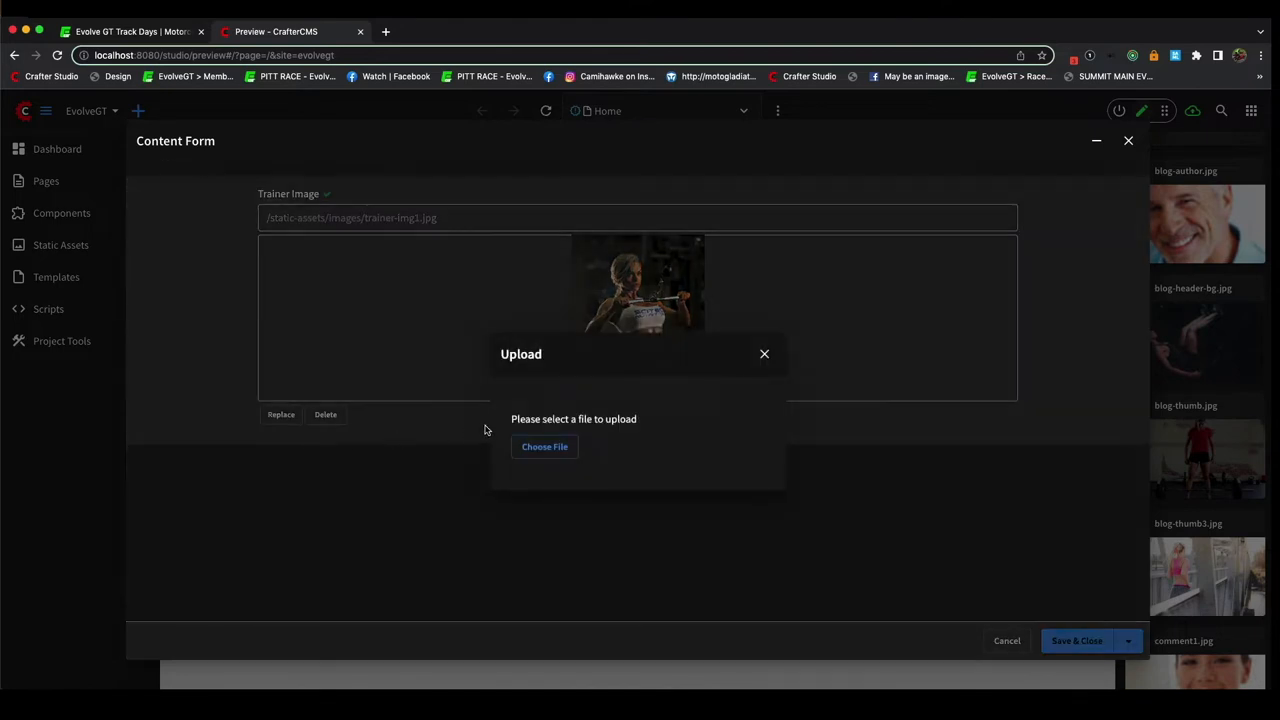
pyautogui.click(544, 446)
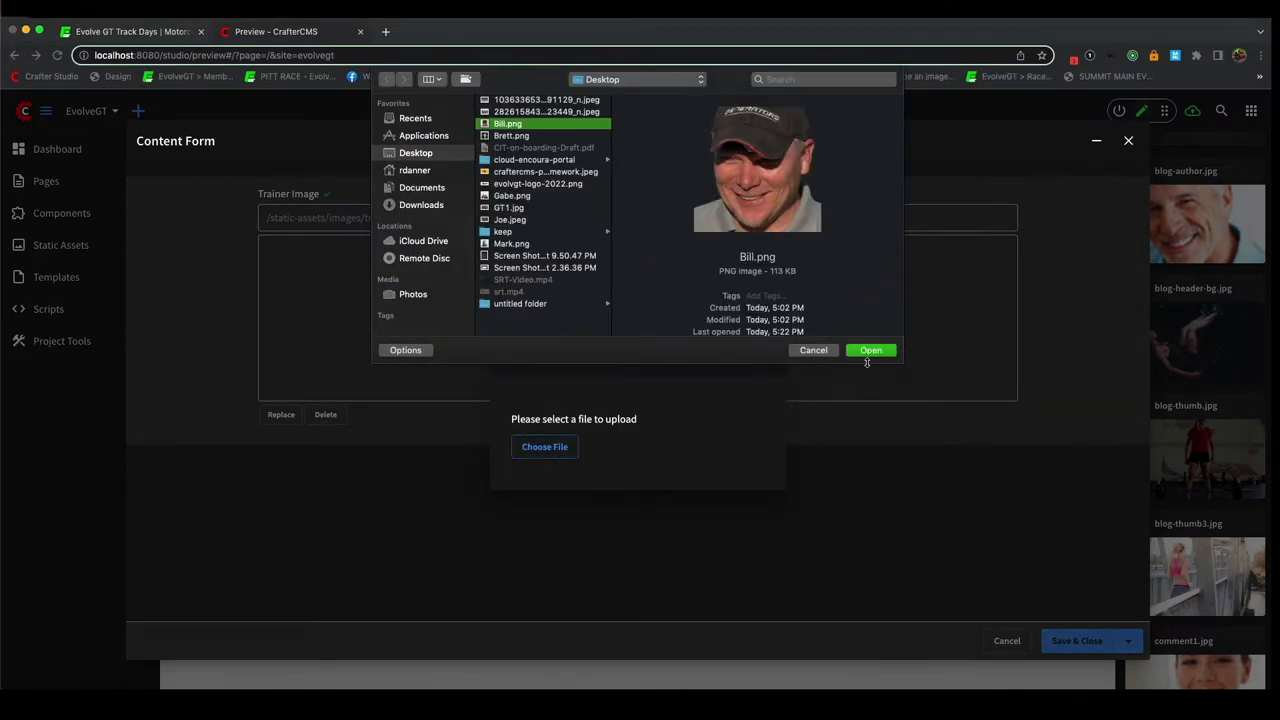
pyautogui.click(870, 350)
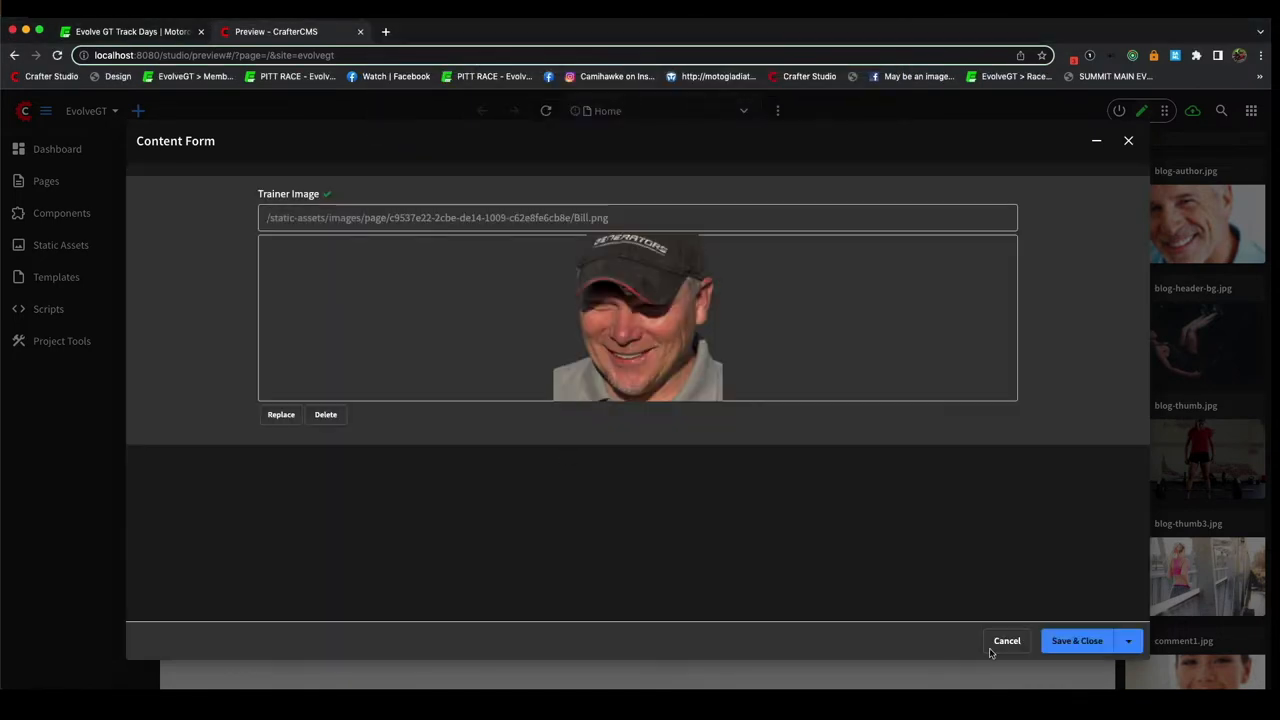
pyautogui.click(1076, 640)
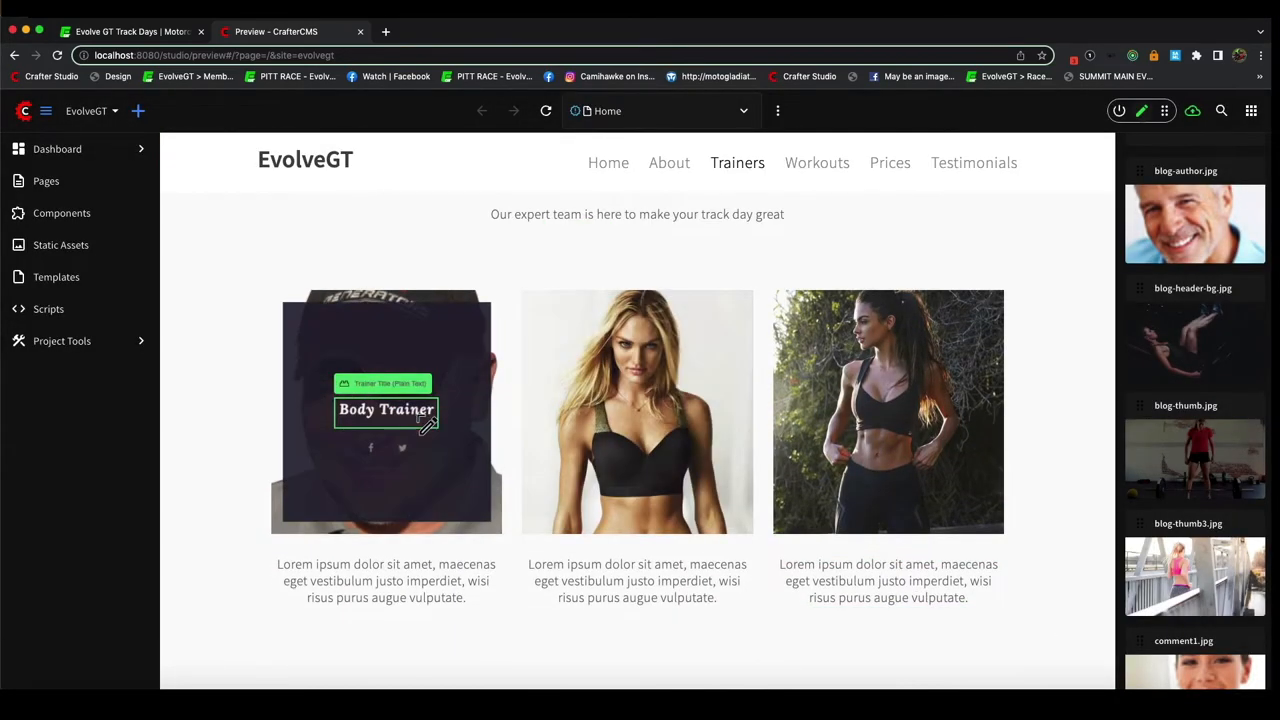
# Rename trainer JENNY to BILL, then replace the second trainer's photo with Gabe.png and save.
pyautogui.write('JENNY')
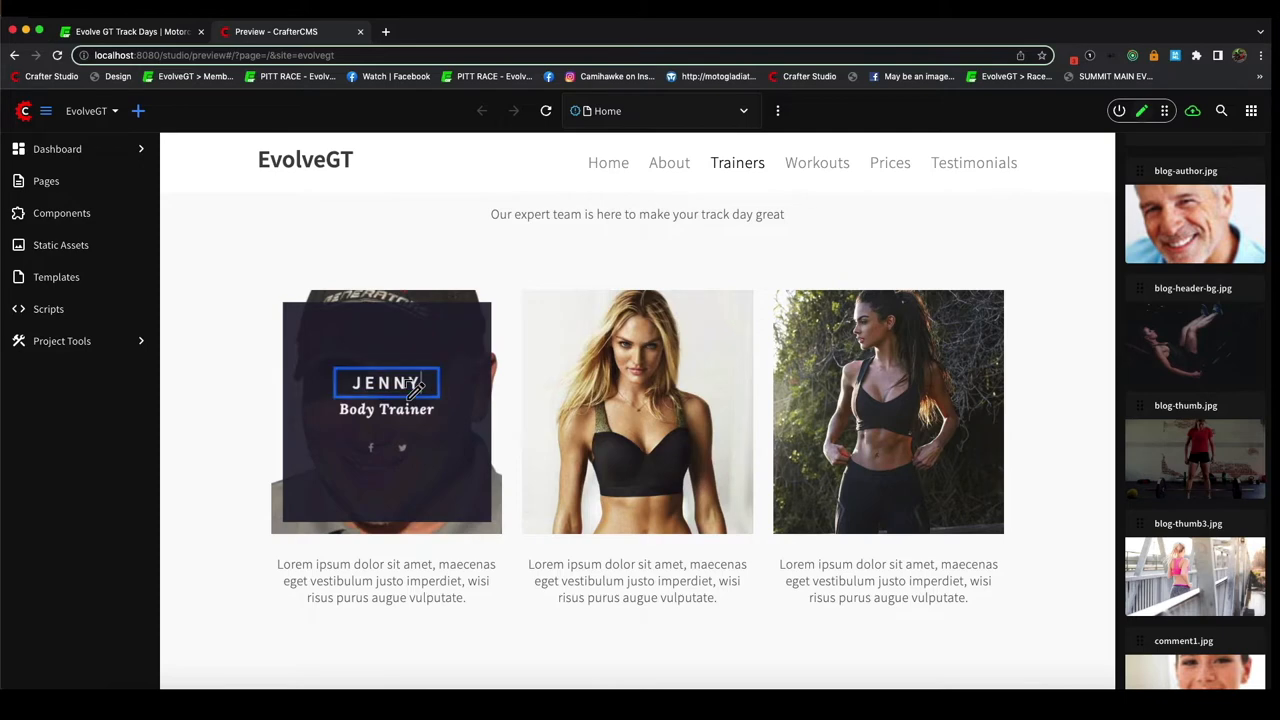
pyautogui.write('BILL')
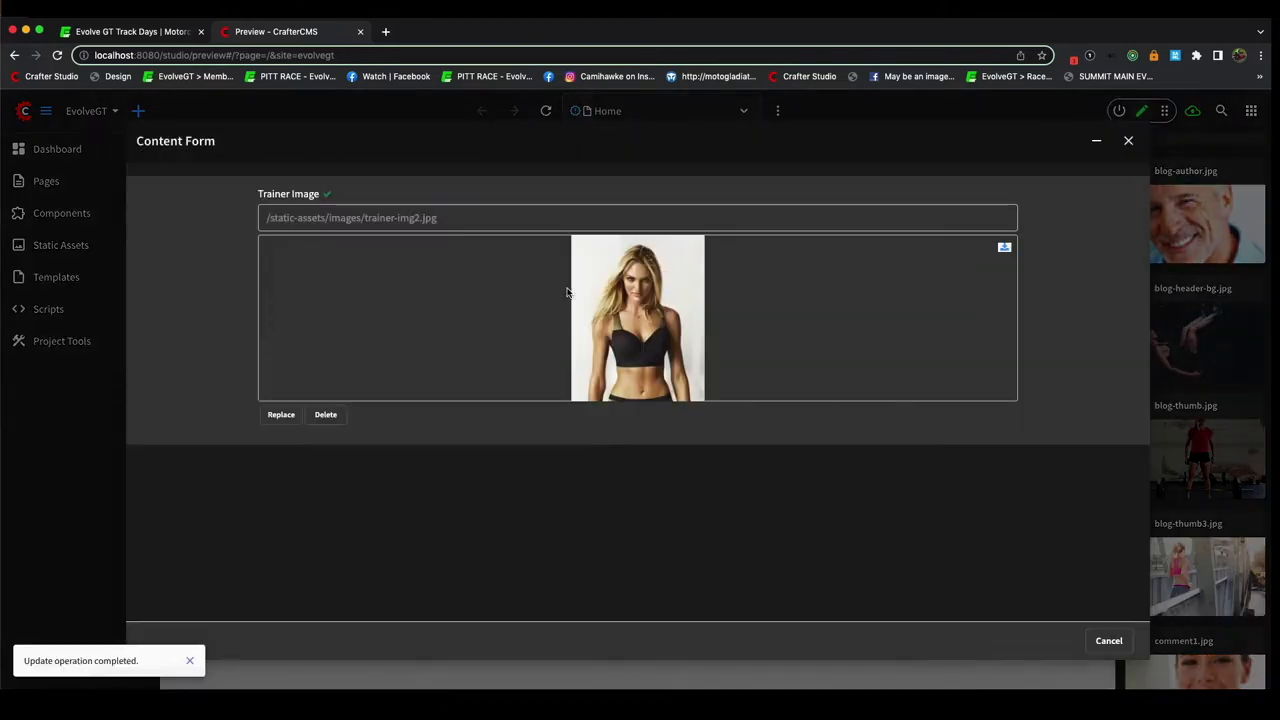
pyautogui.click(280, 414)
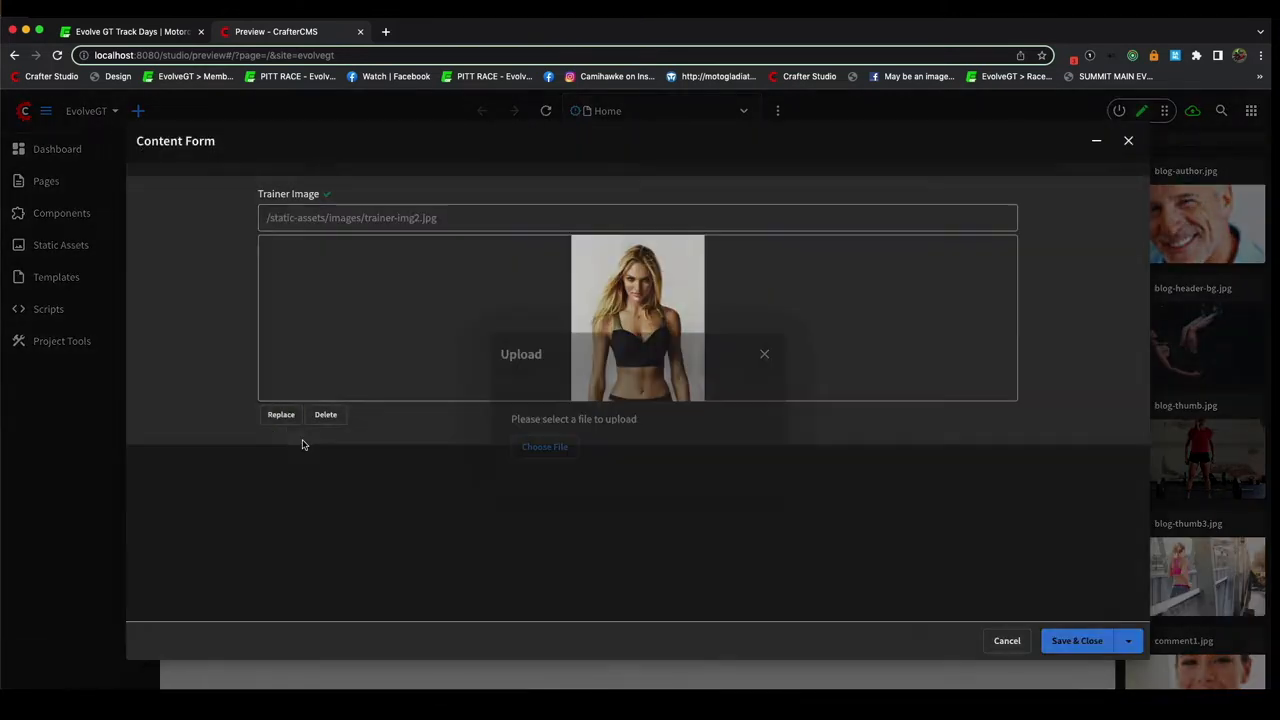
pyautogui.click(544, 446)
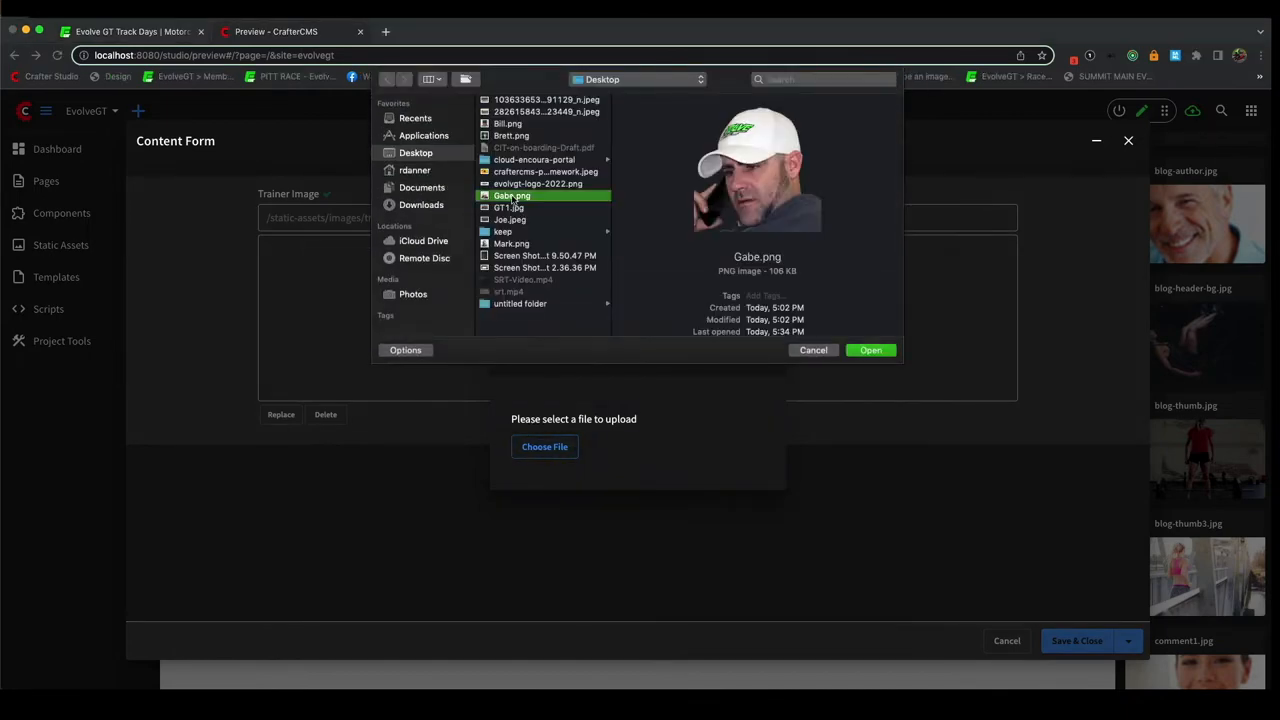
pyautogui.click(868, 350)
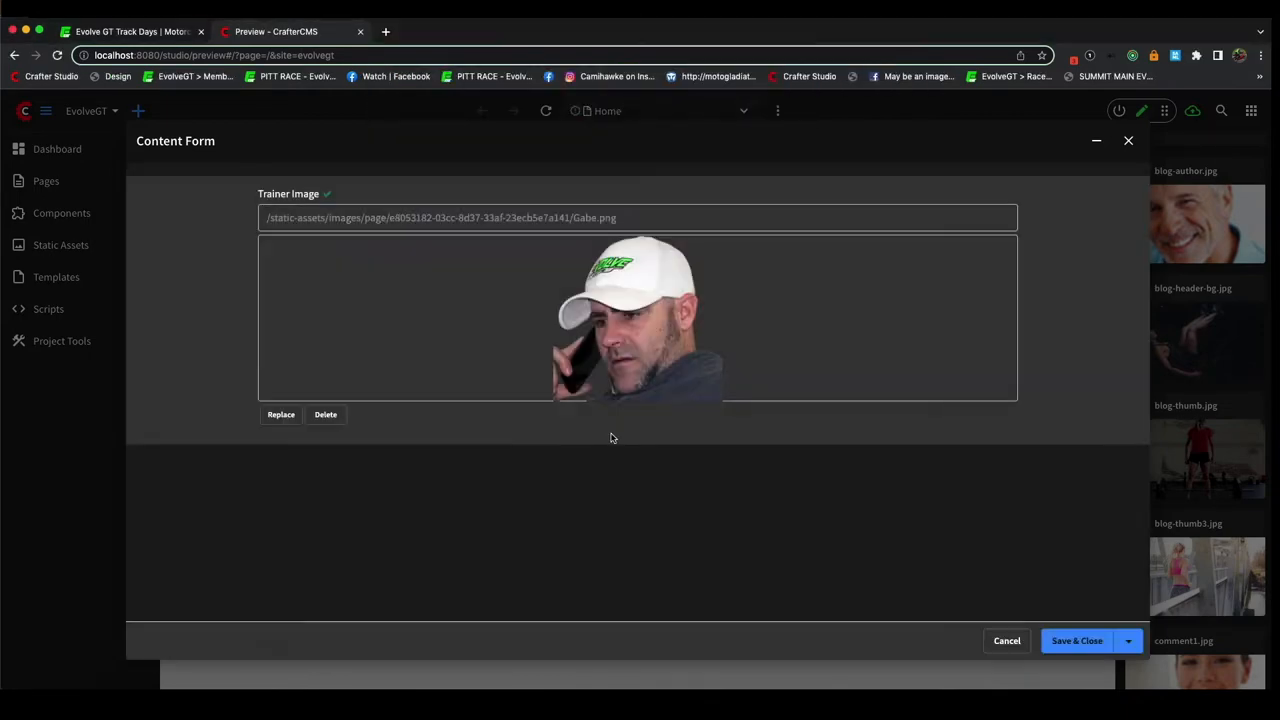
pyautogui.click(1076, 640)
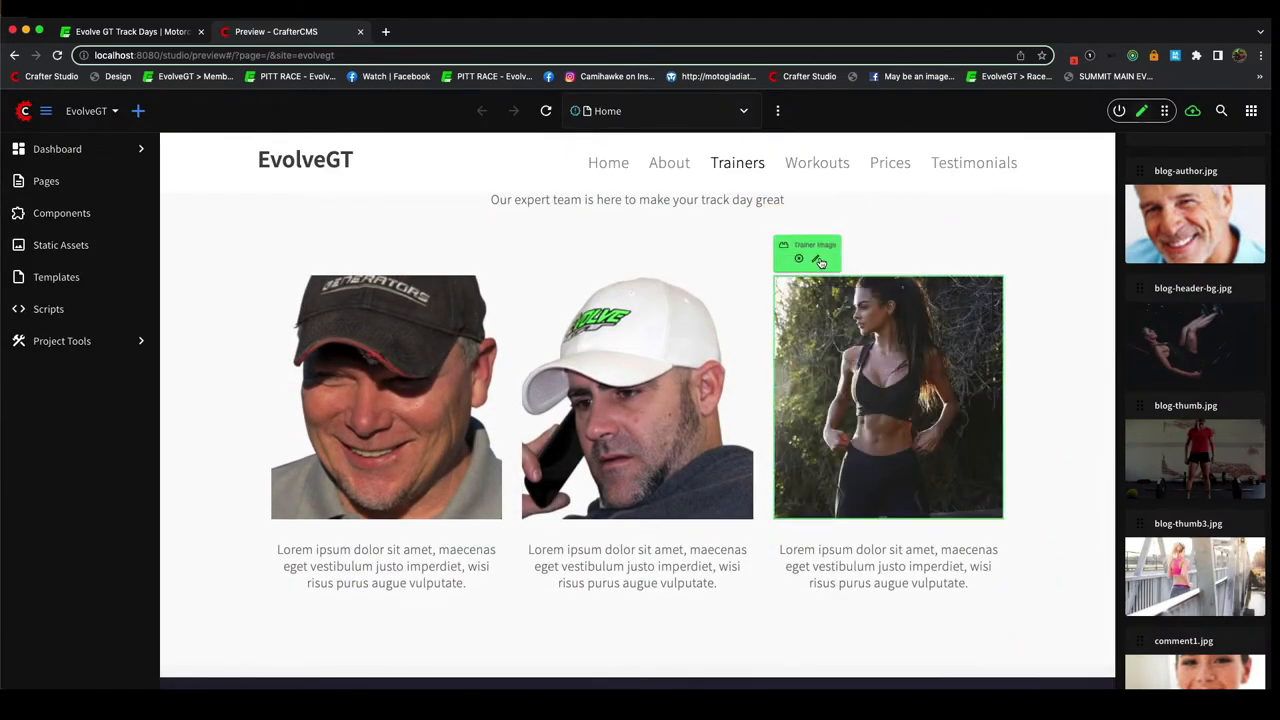
# Upload Brett.png from the desktop as the third trainer's photo, save it and refresh the preview.
pyautogui.click(820, 260)
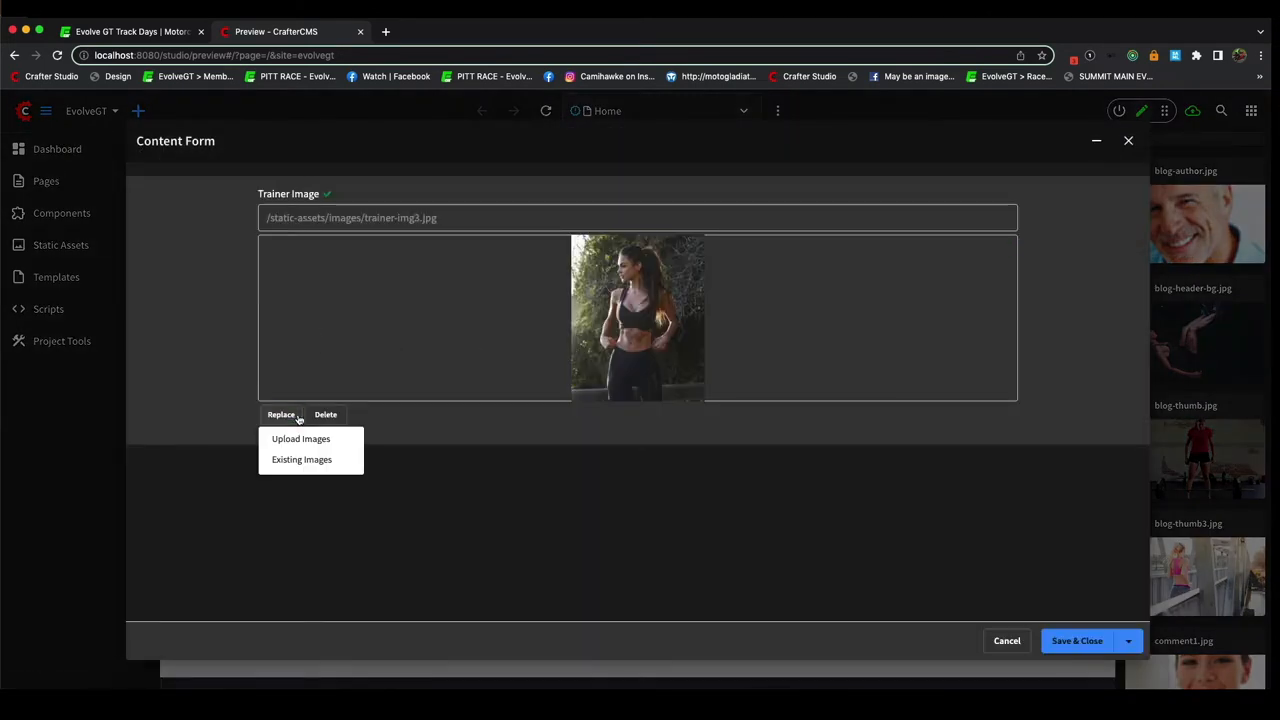
pyautogui.click(300, 438)
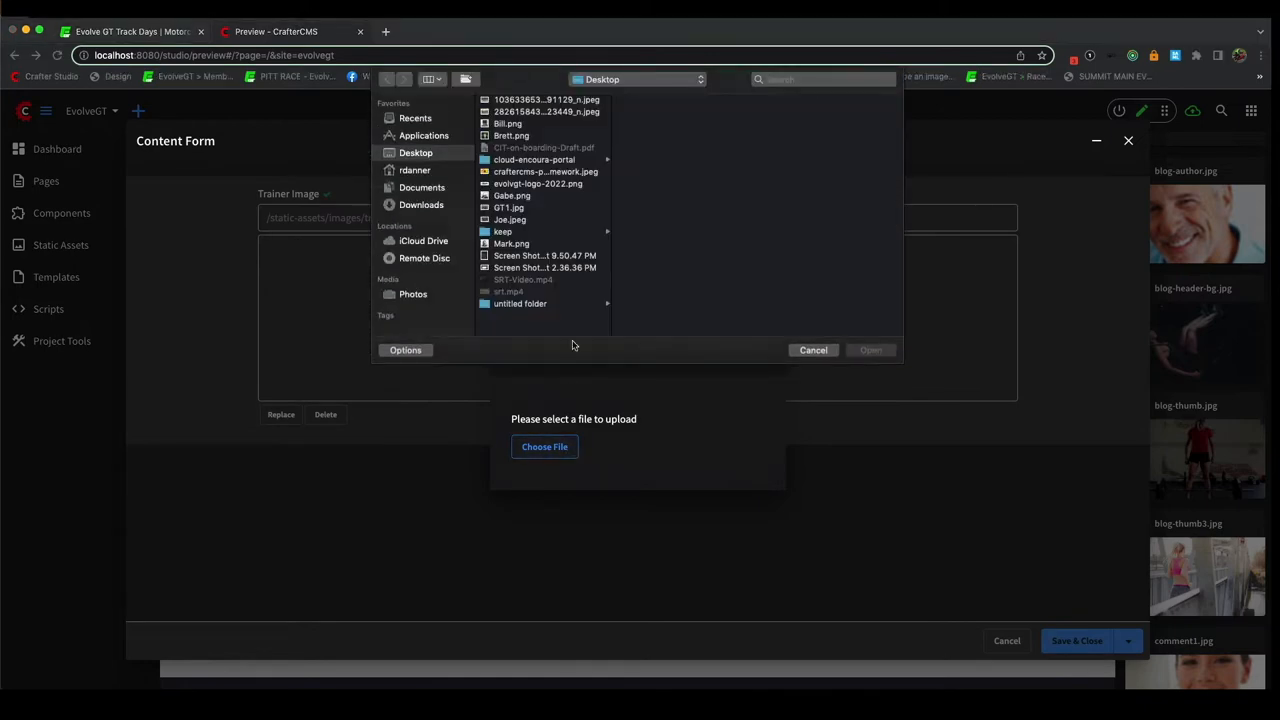
pyautogui.click(512, 136)
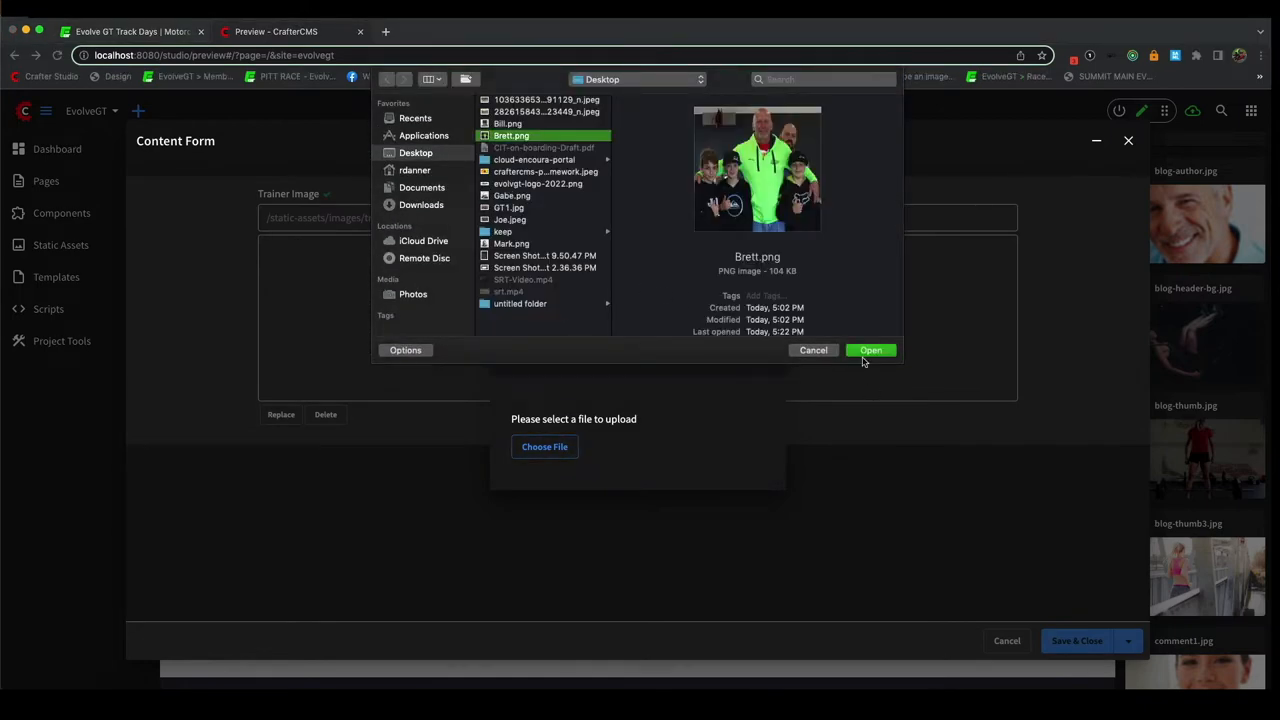
pyautogui.click(870, 350)
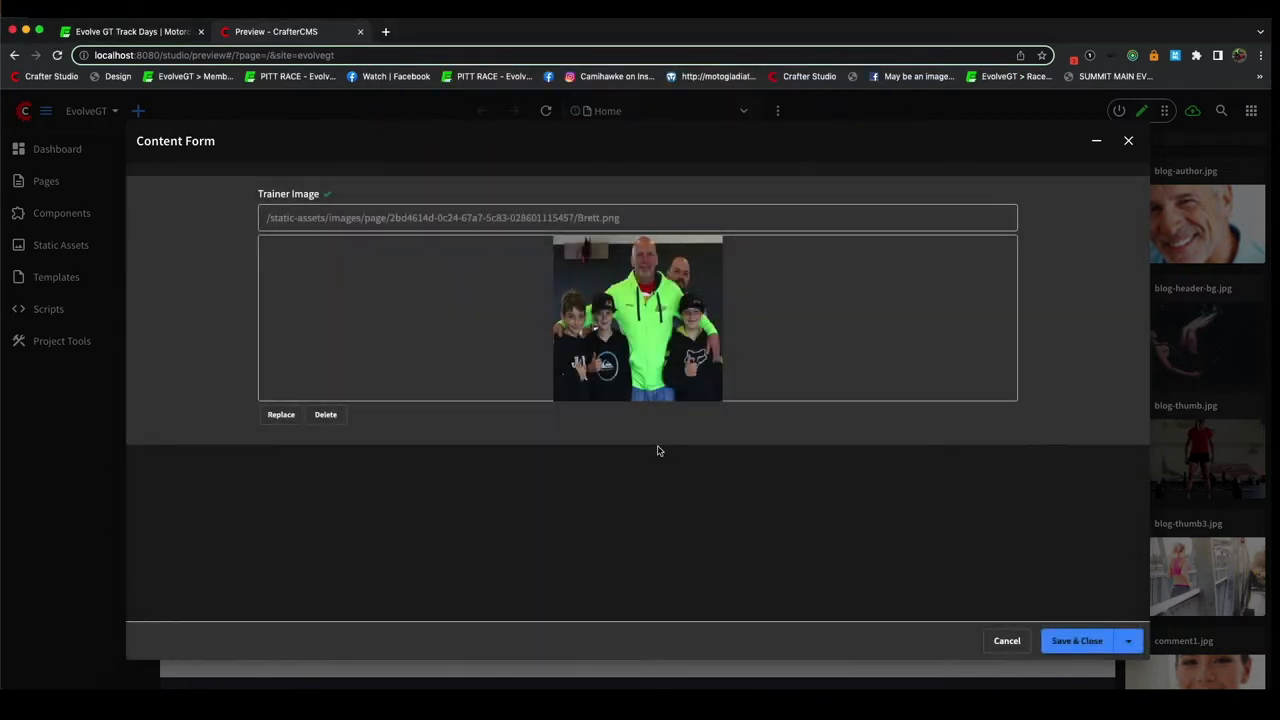
pyautogui.click(1076, 640)
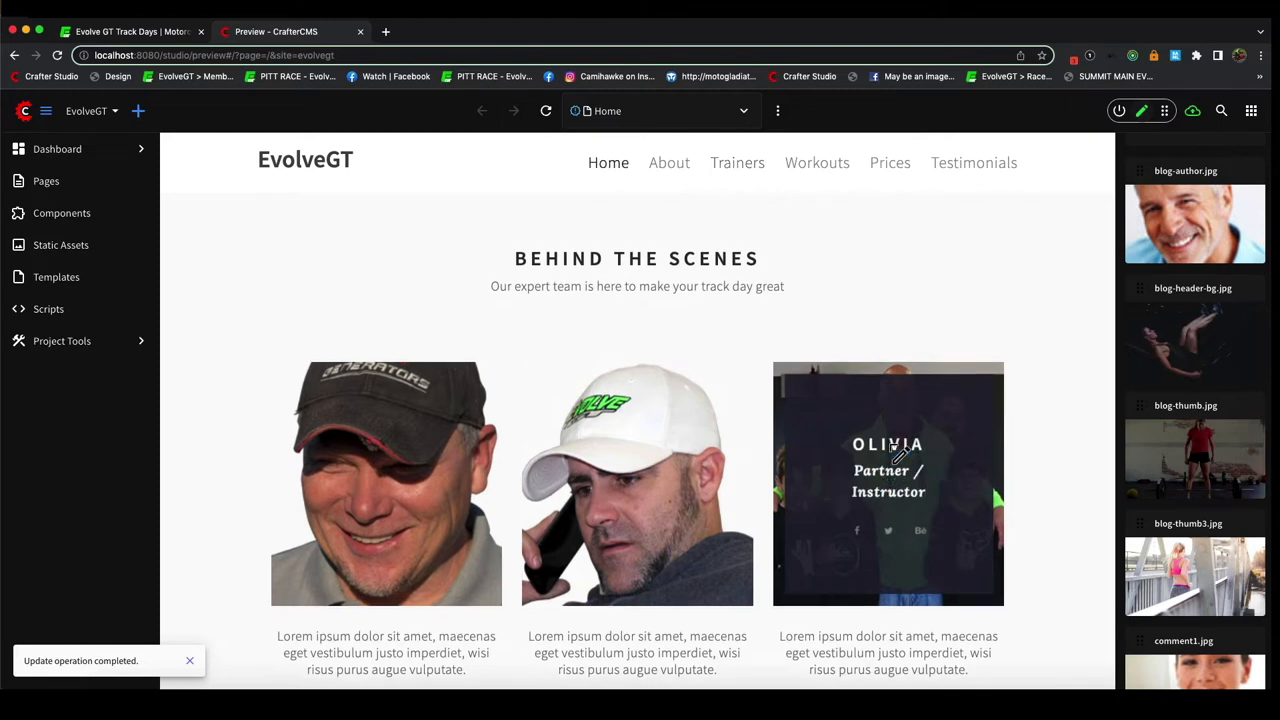
pyautogui.click(888, 444)
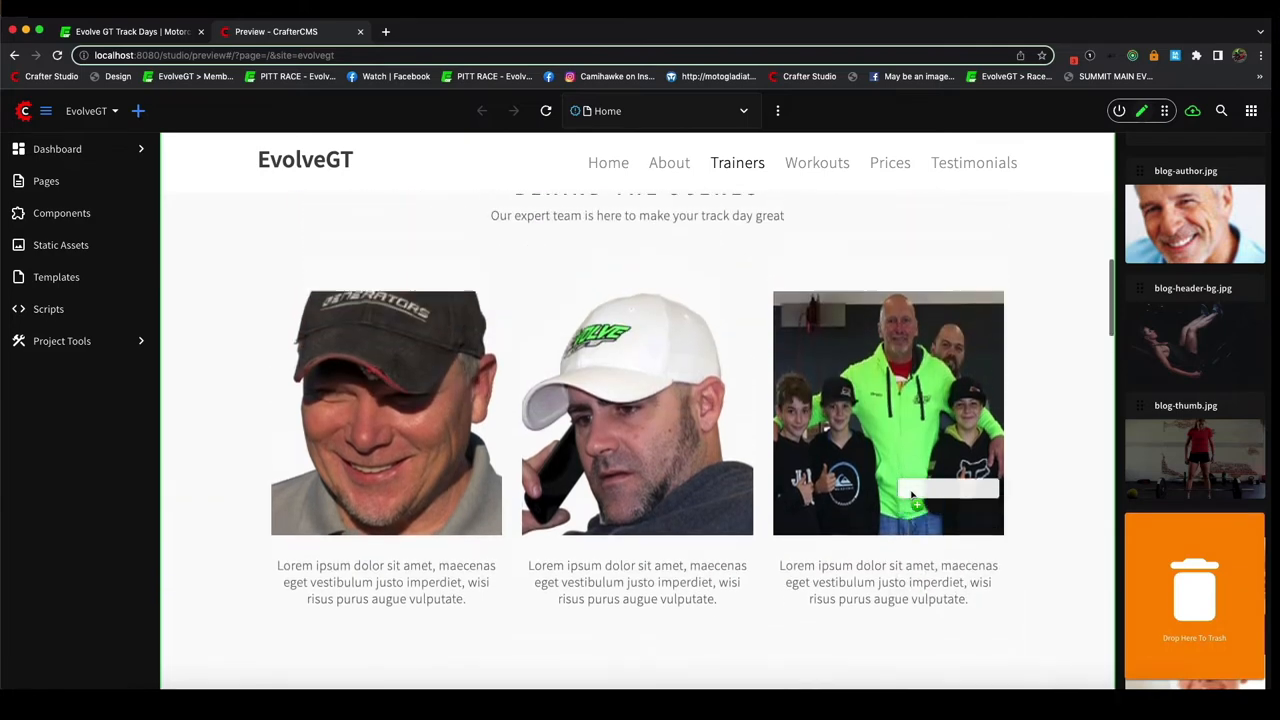
# Edit the SIGNUP NEWSLETTER heading inline to read 'SIGN UP / SIGN IN'.
pyautogui.scroll(3)
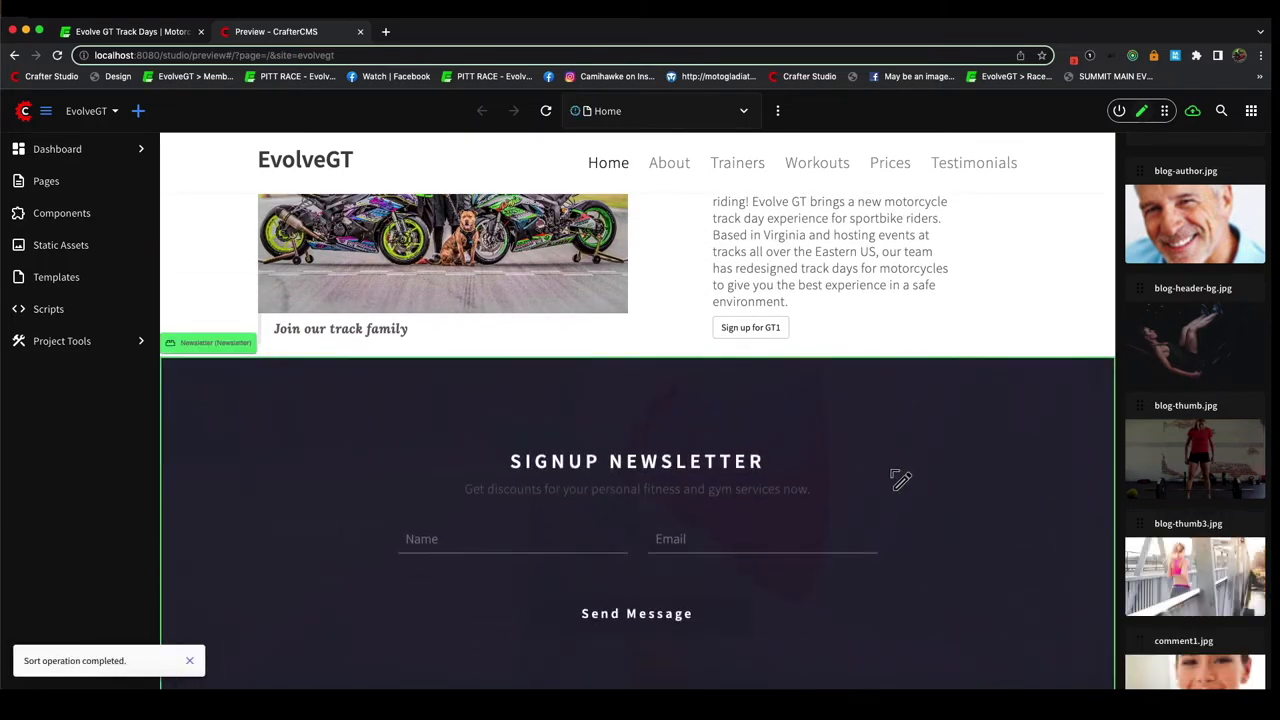
pyautogui.click(636, 460)
pyautogui.write('SI')
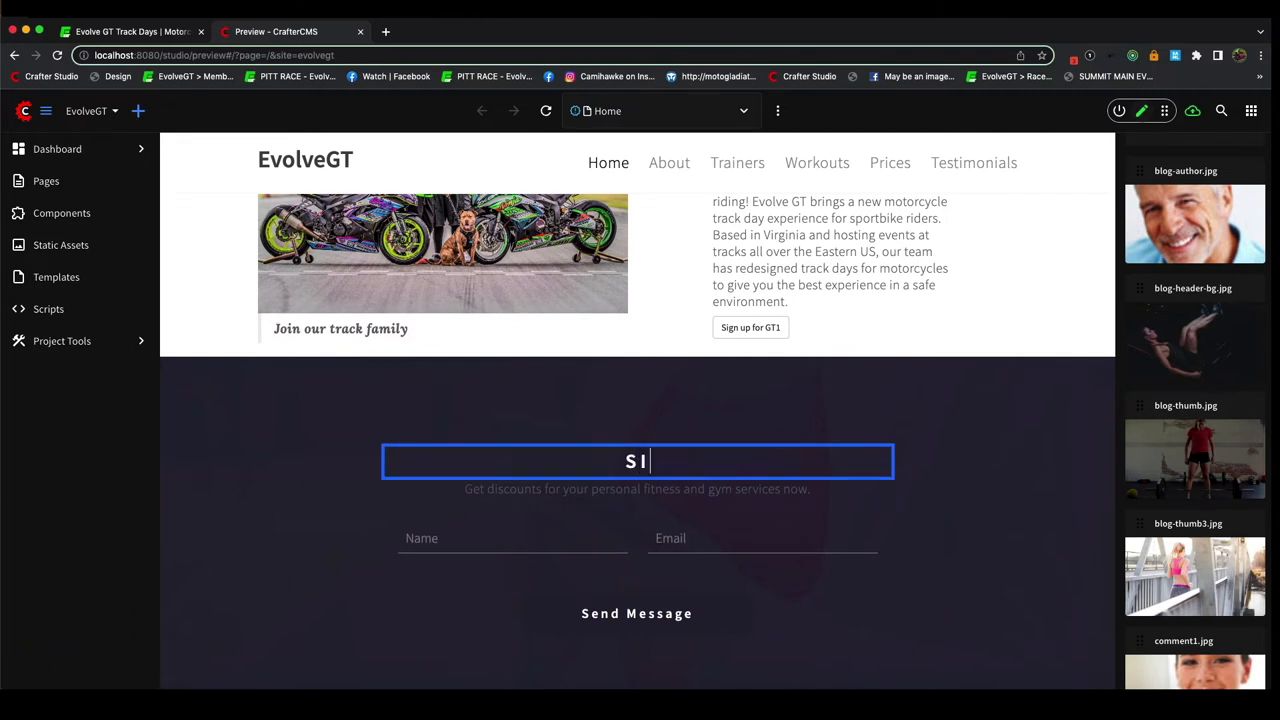
pyautogui.write('GN UP /')
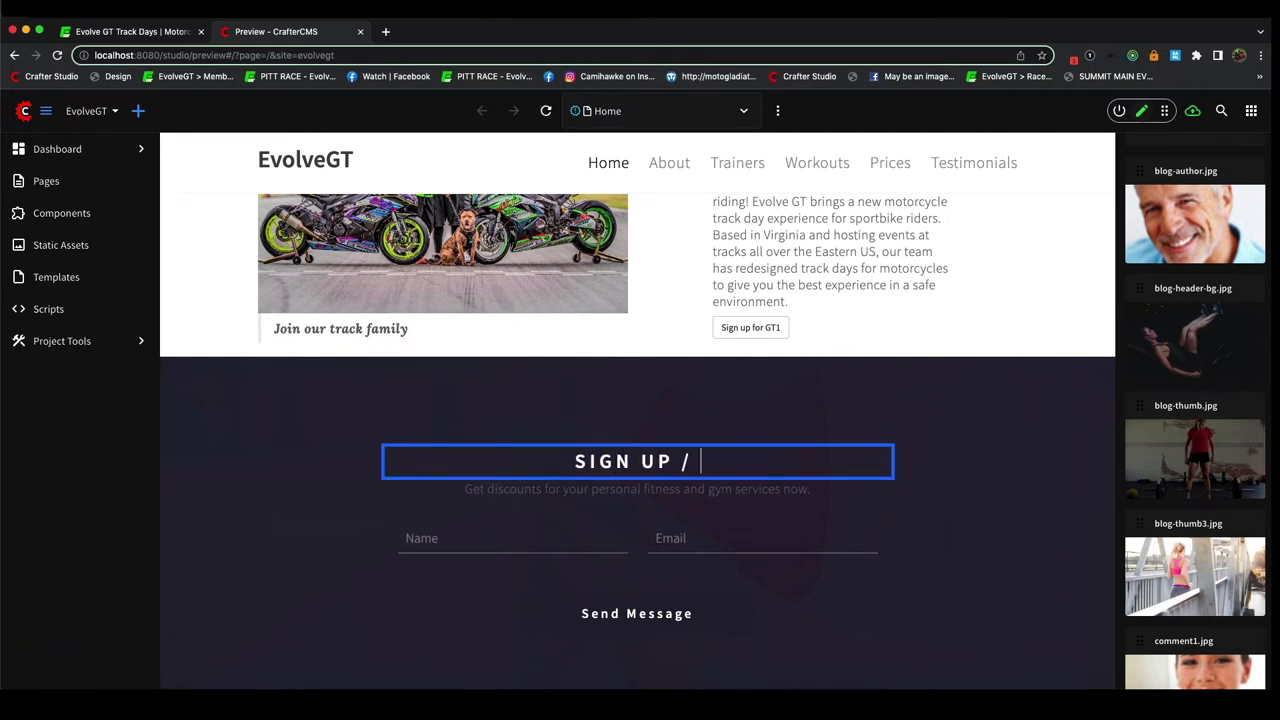
pyautogui.write('SIGN IN')
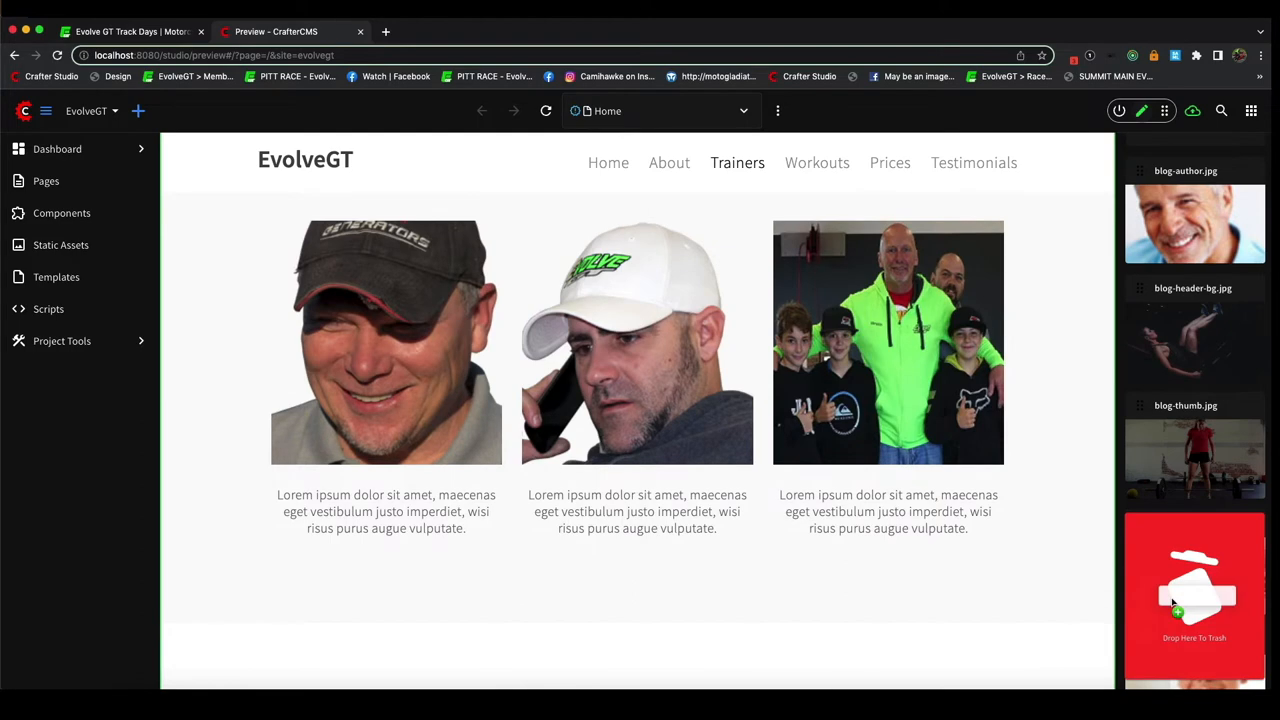
pyautogui.scroll(-3)
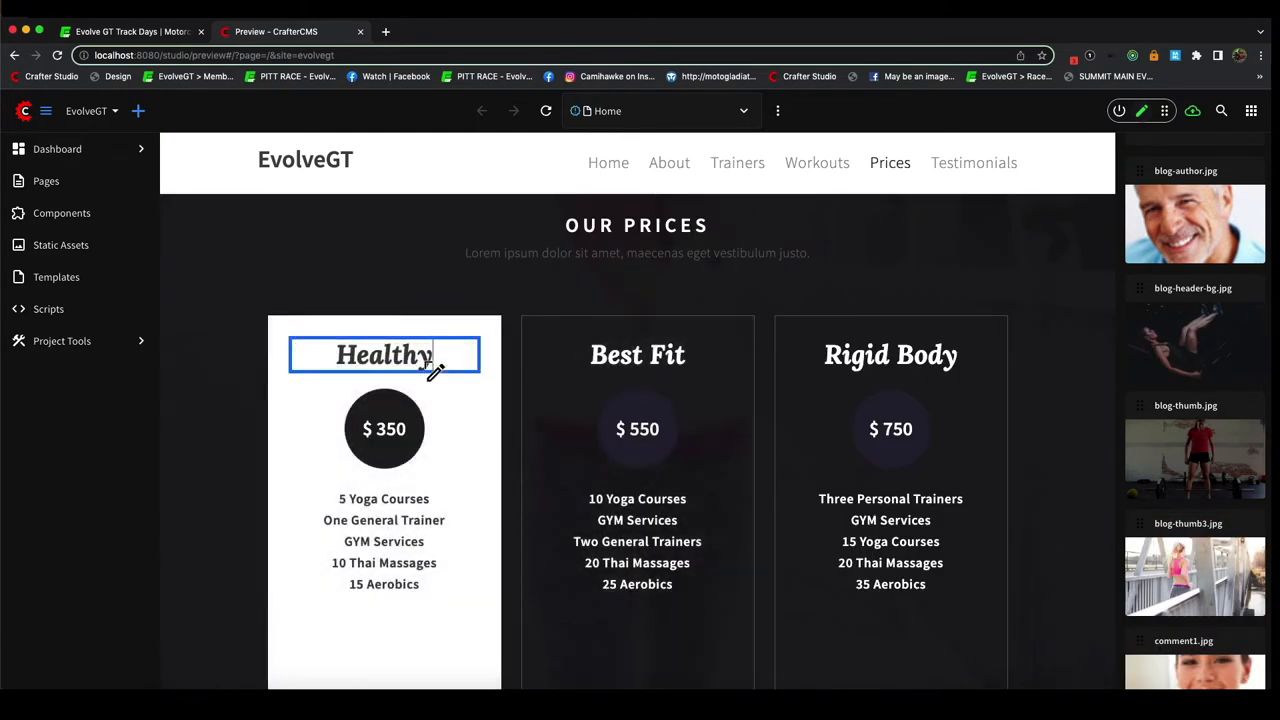
# Rename the Healthy, Best Fit and Rigid Body plans to Apex, Grip and GP Membership.
pyautogui.write('Apex Membership')
pyautogui.click(890, 354)
pyautogui.write('GP Membership')
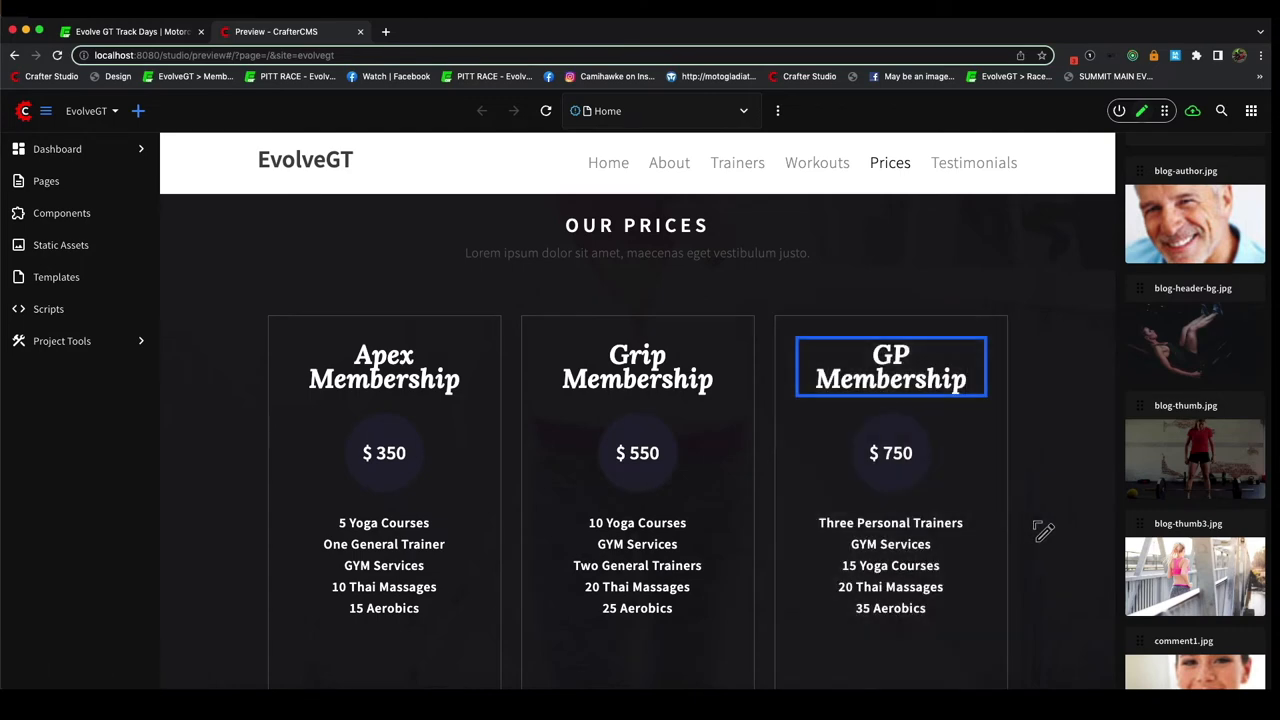
pyautogui.click(608, 162)
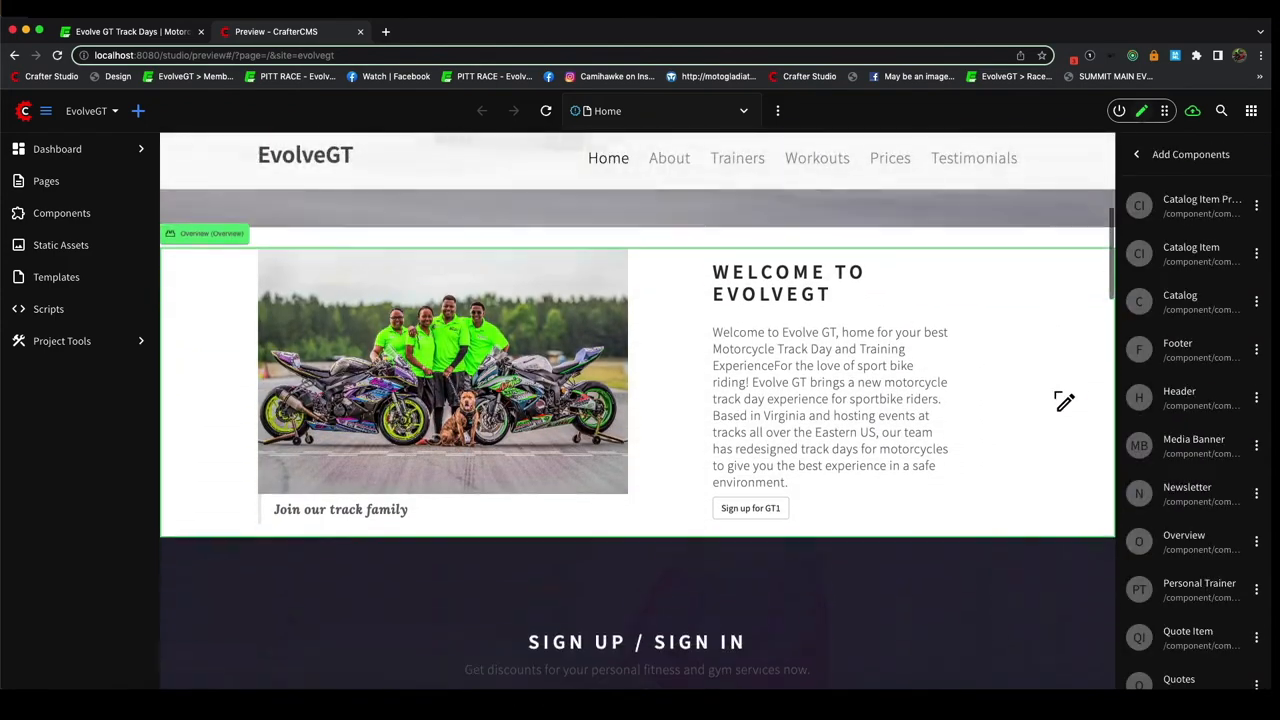
# Set the Home page's browser title to start with GT1 in its content form and save.
pyautogui.scroll(-3)
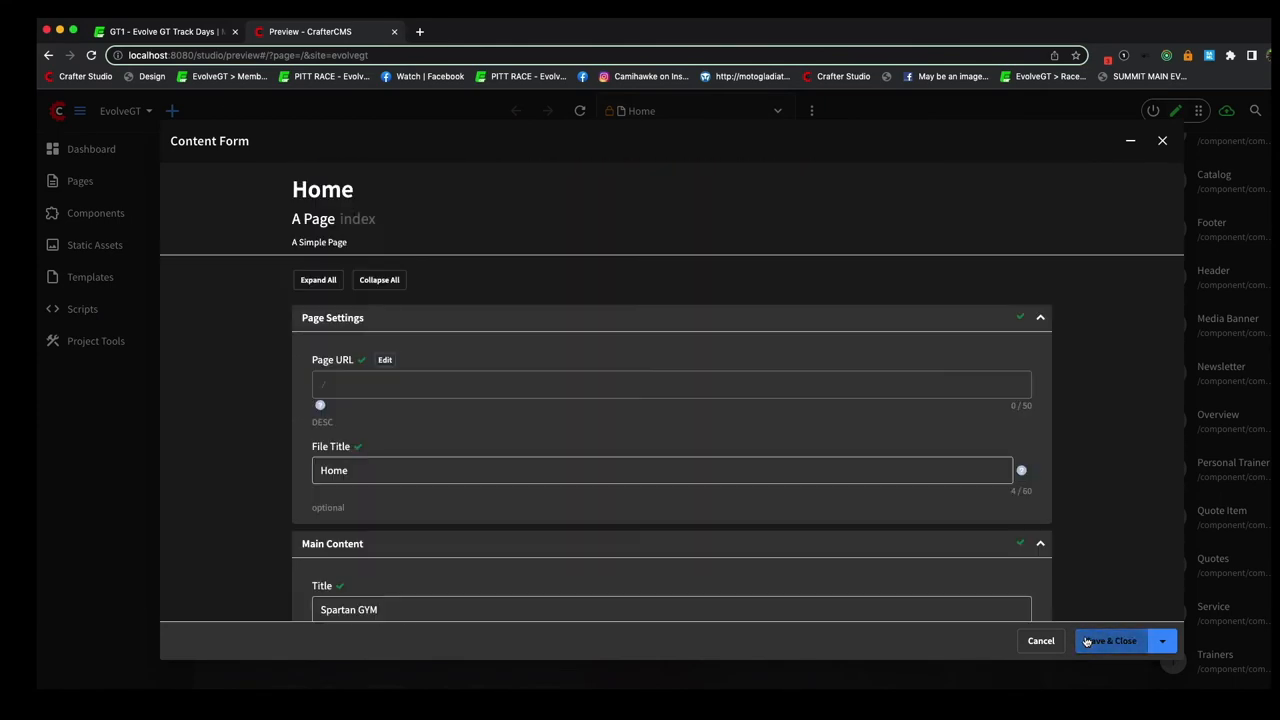
pyautogui.click(1110, 640)
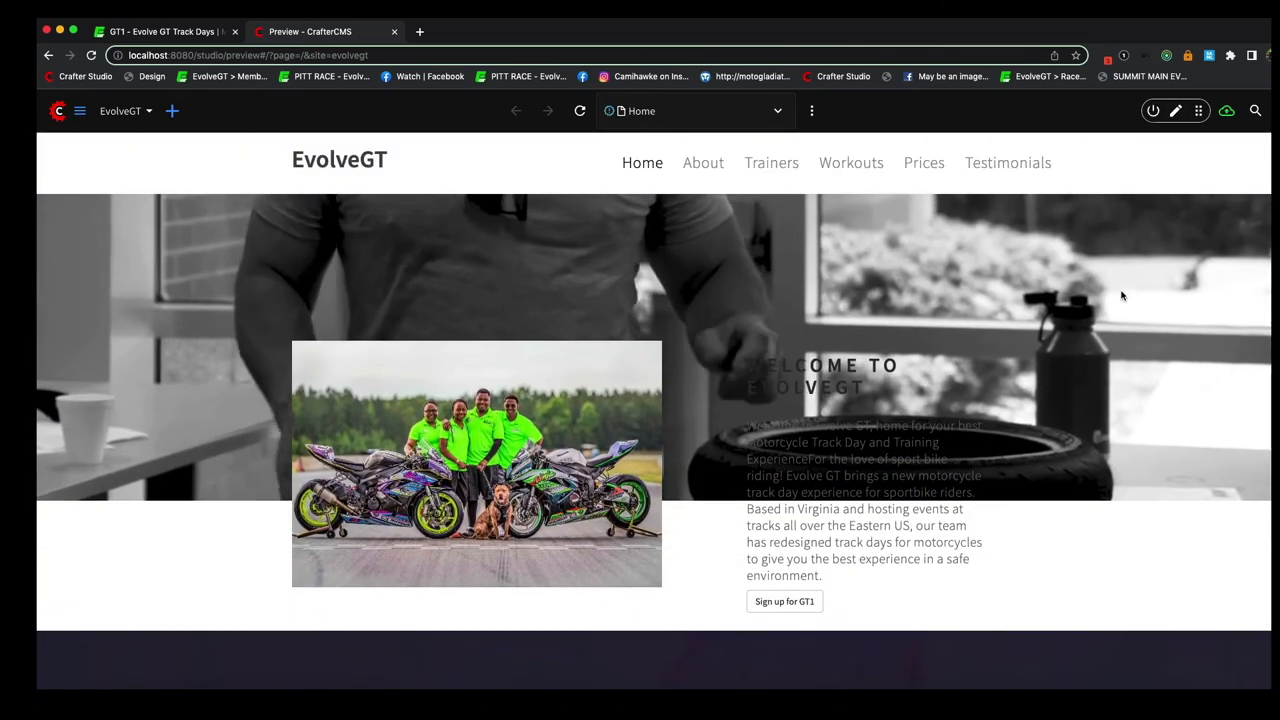
pyautogui.scroll(-3)
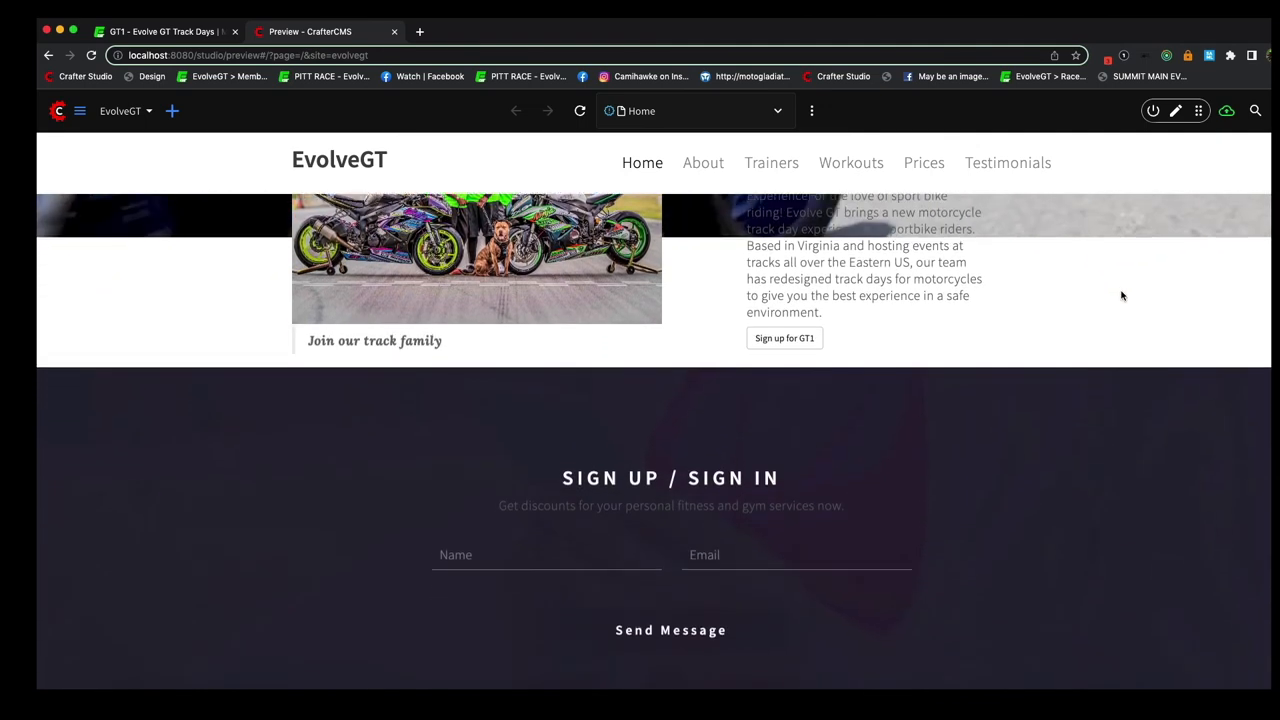
pyautogui.scroll(-3)
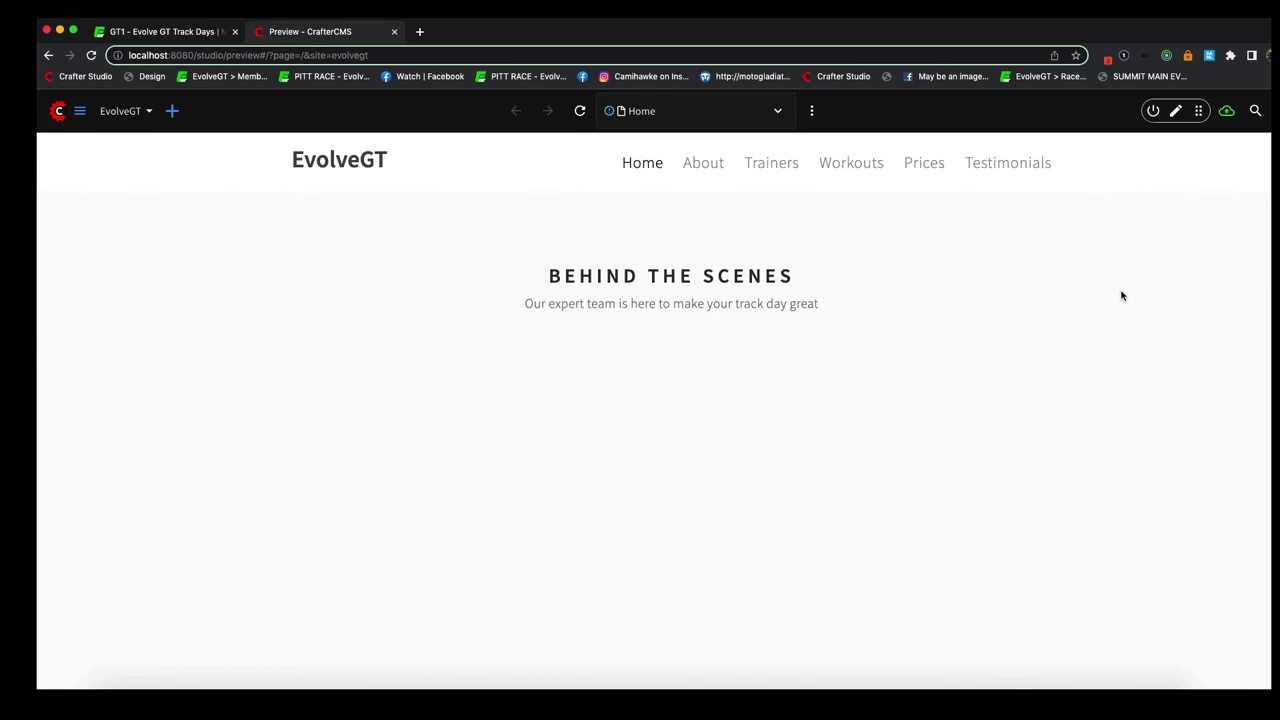
pyautogui.click(772, 162)
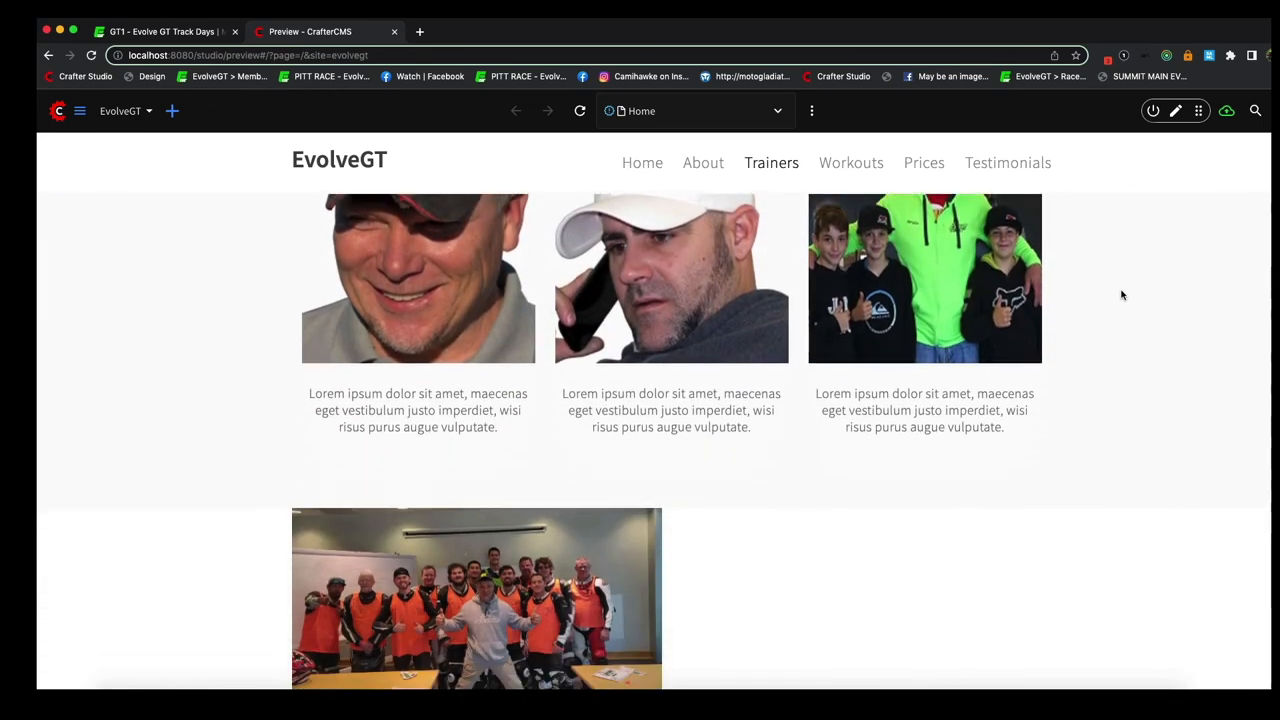
pyautogui.scroll(-3)
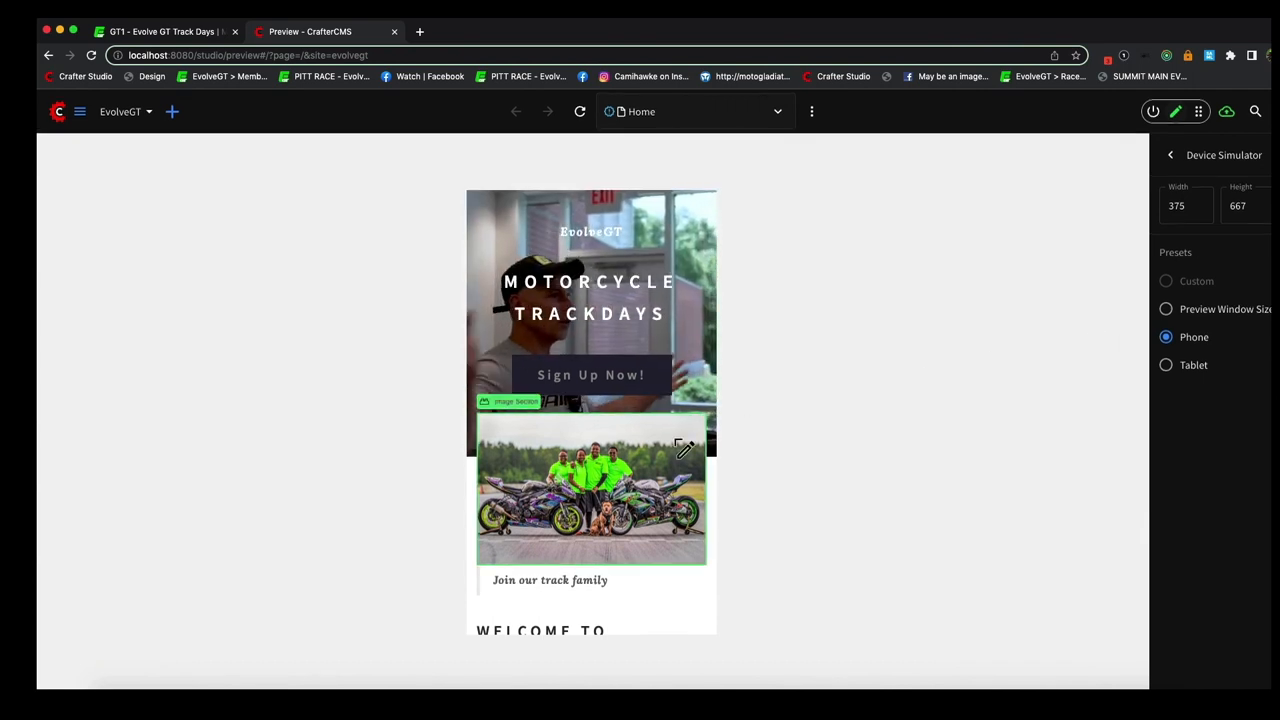
# Scroll the phone-size preview down past the sign-up section to Behind the Scenes.
pyautogui.scroll(-3)
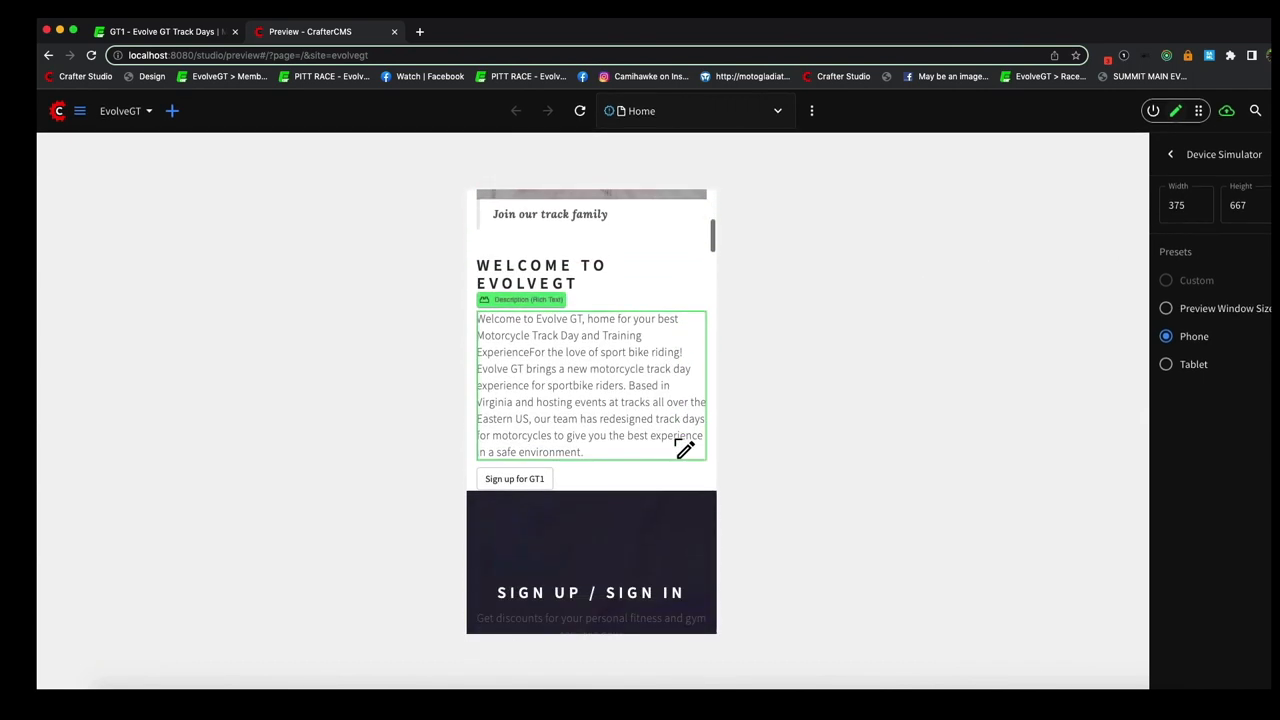
pyautogui.scroll(-3)
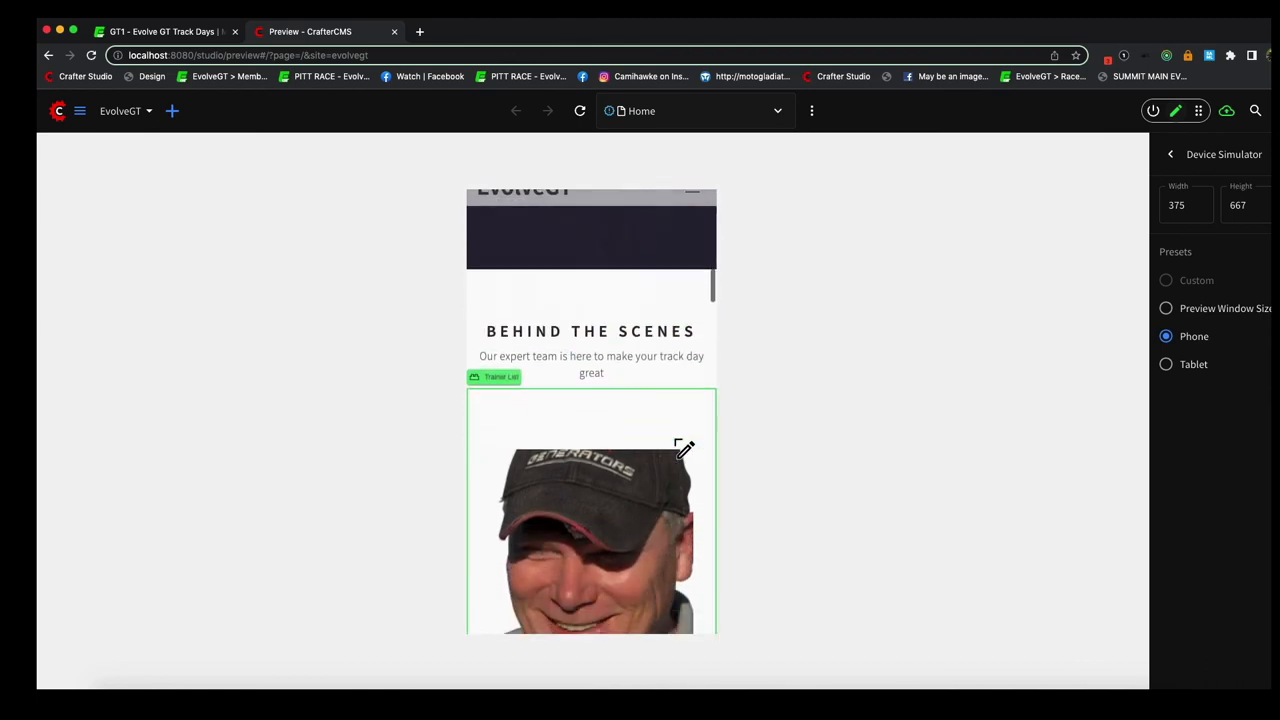